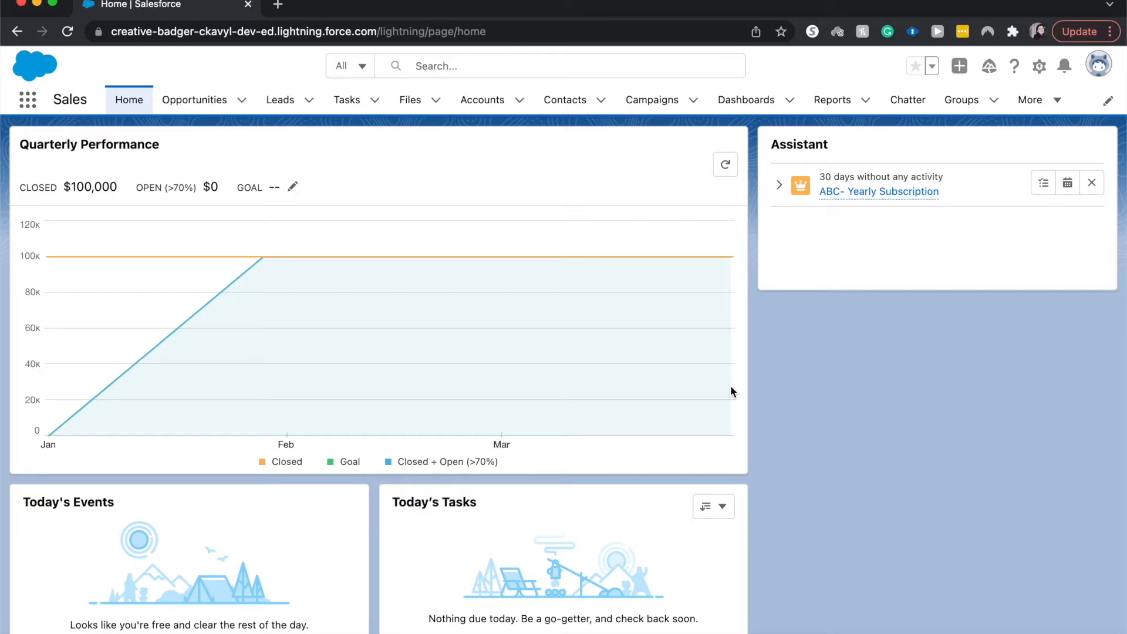
{"action": "mouse_move", "coordinate": [793, 486]}
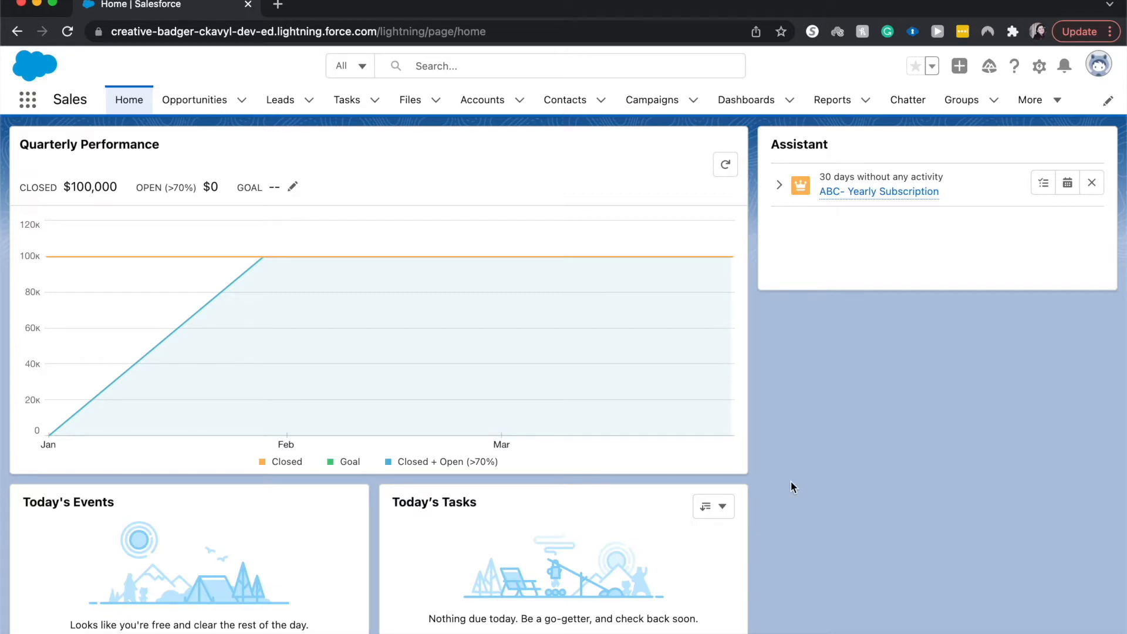
{"action": "mouse_move", "coordinate": [593, 431]}
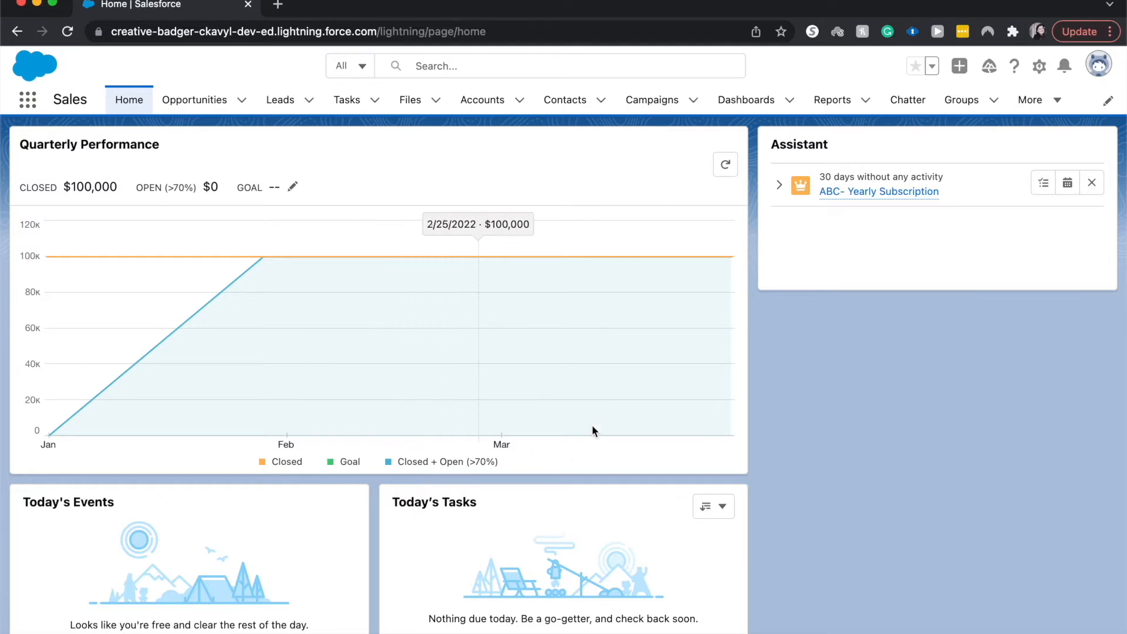
{"action": "mouse_move", "coordinate": [742, 377]}
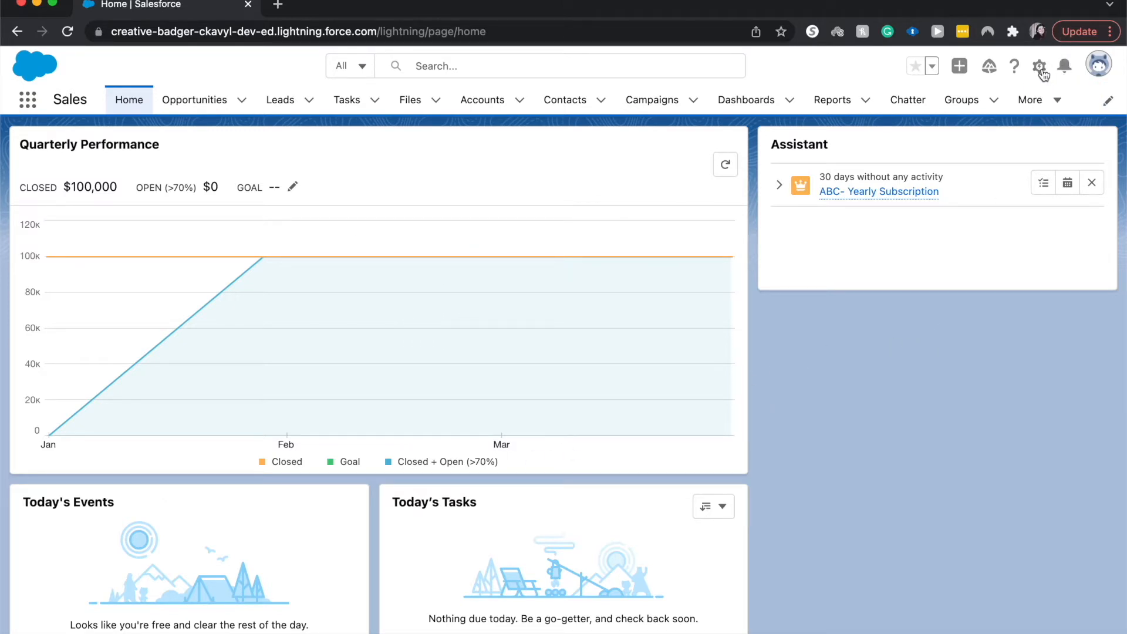
- Open Setup from the gear menu and reach the Users list via Quick Find 'user'
{"action": "left_click", "coordinate": [1038, 65]}
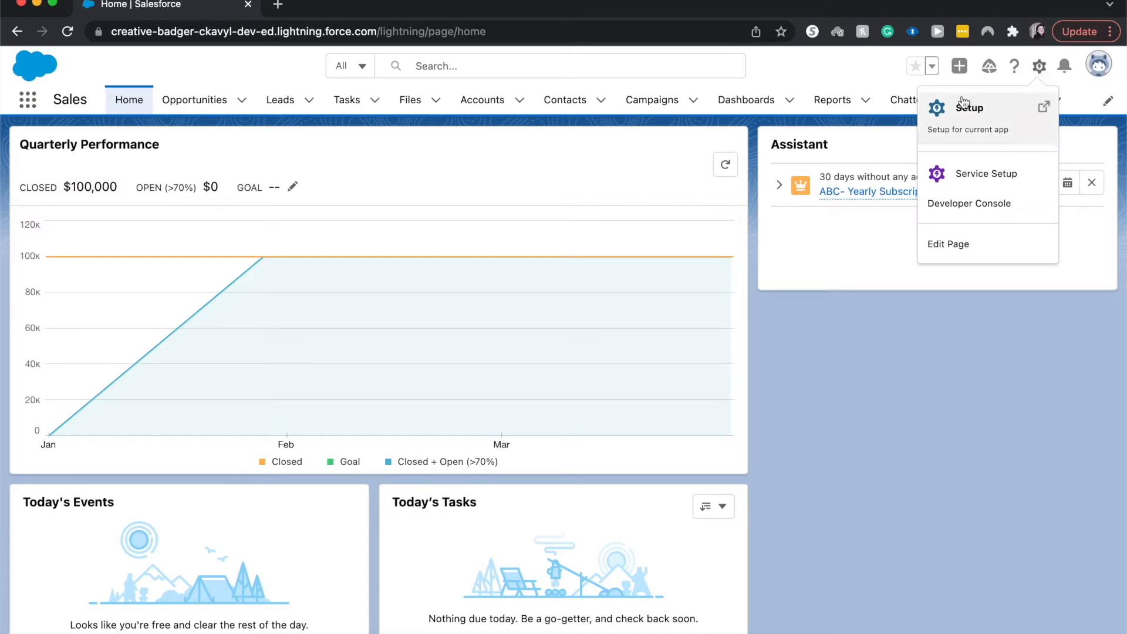
{"action": "left_click", "coordinate": [969, 107]}
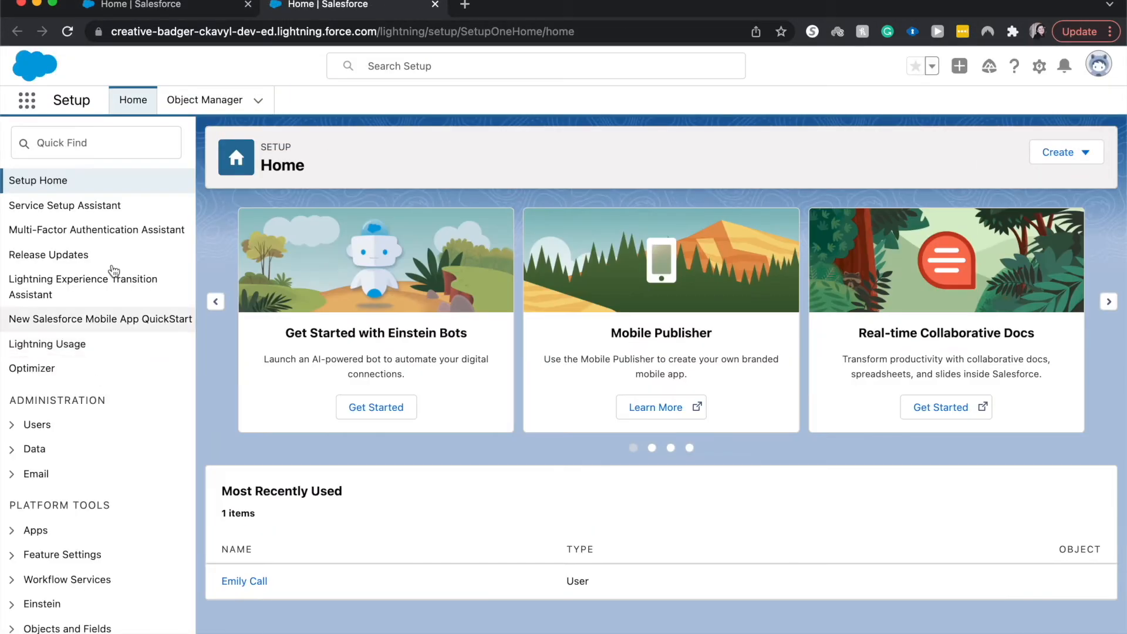
{"action": "left_click", "coordinate": [96, 142]}
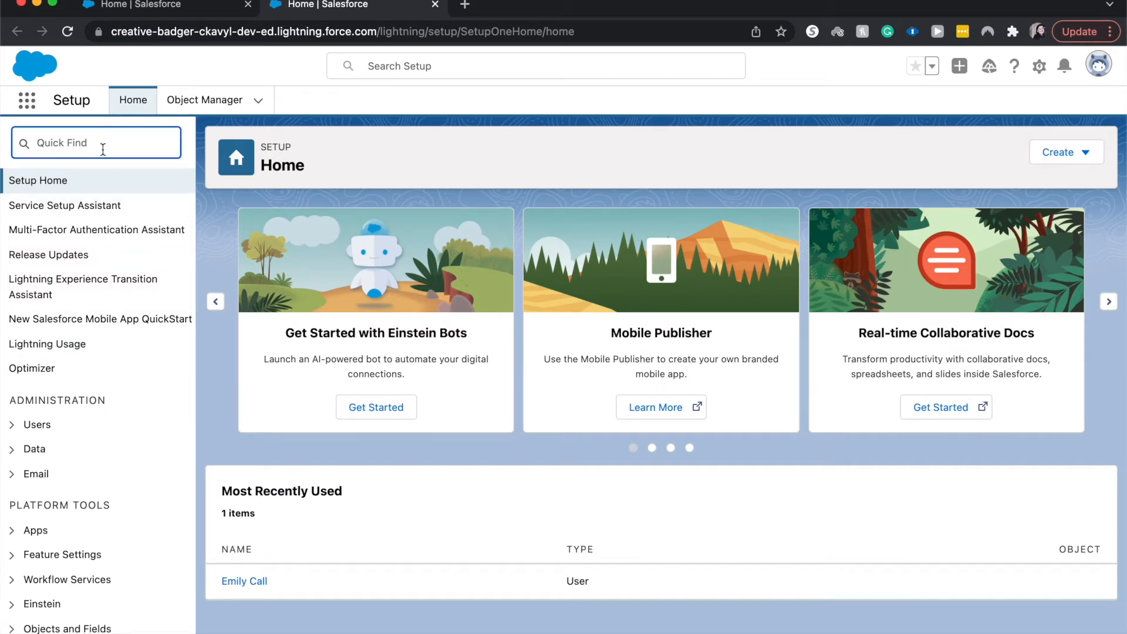
{"action": "type", "text": "user"}
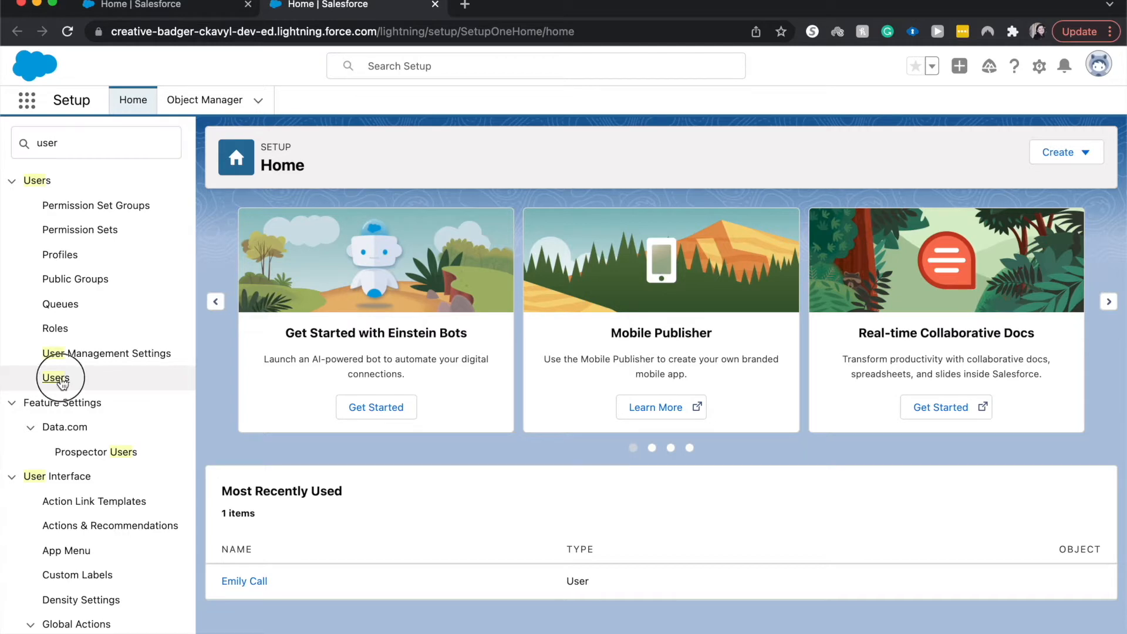
{"action": "left_click", "coordinate": [55, 378]}
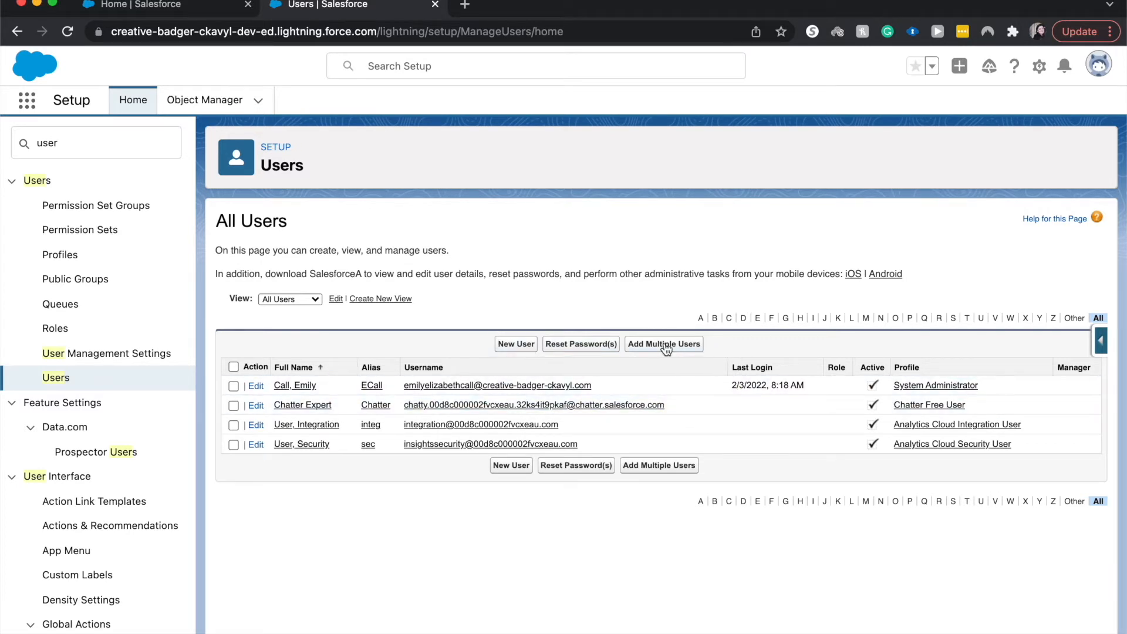
- Start a New User record from the All Users page
{"action": "left_click", "coordinate": [516, 343]}
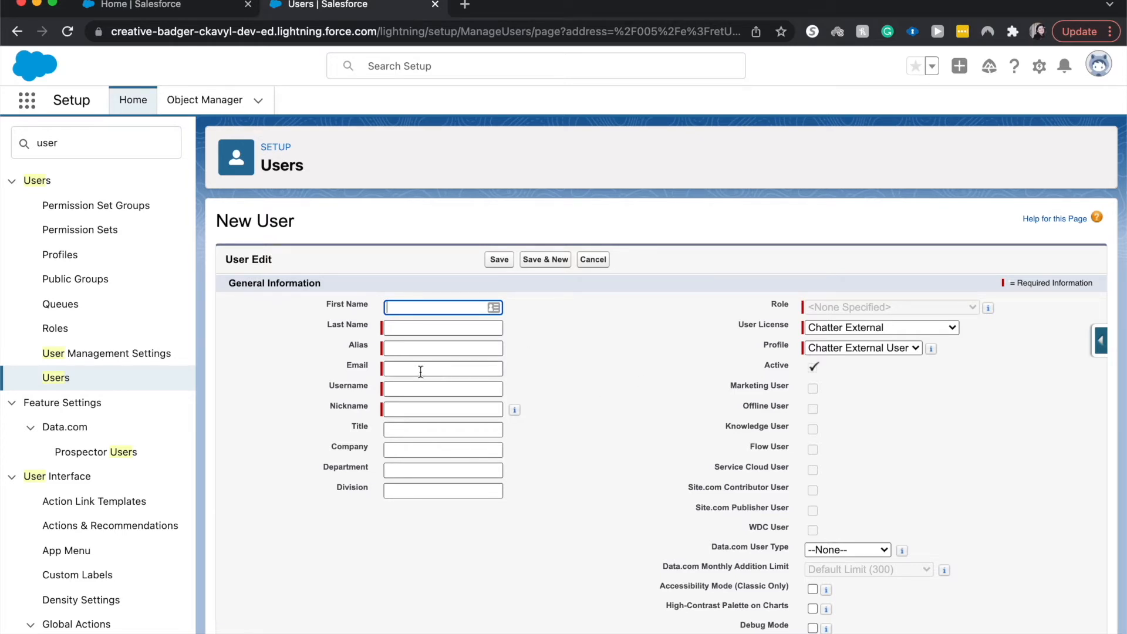
{"action": "mouse_move", "coordinate": [520, 507]}
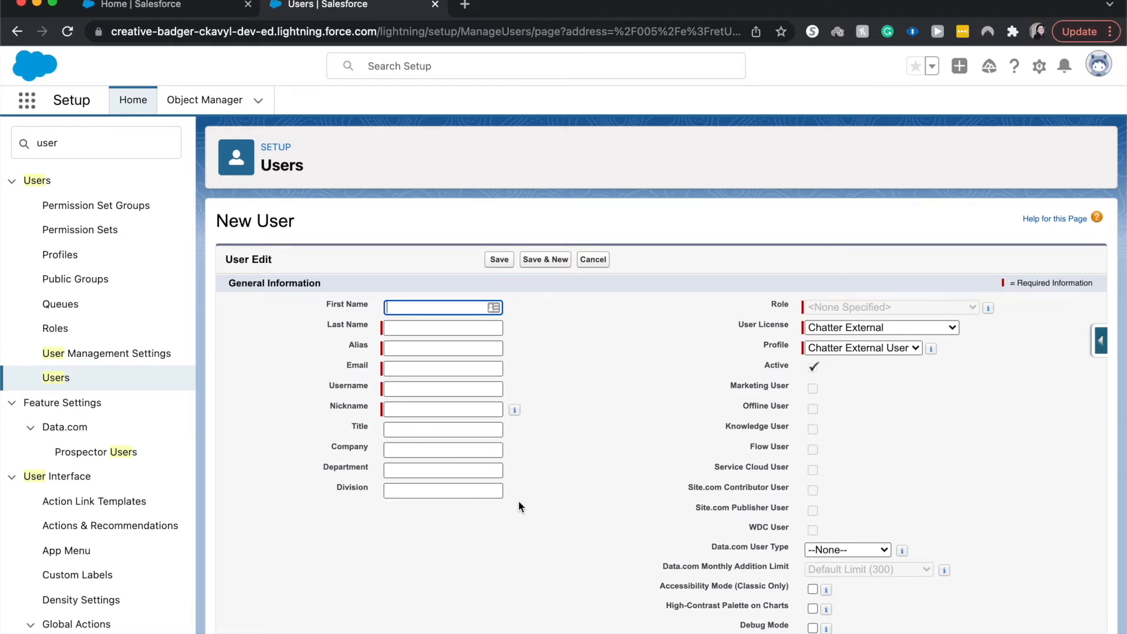
{"action": "mouse_move", "coordinate": [666, 314]}
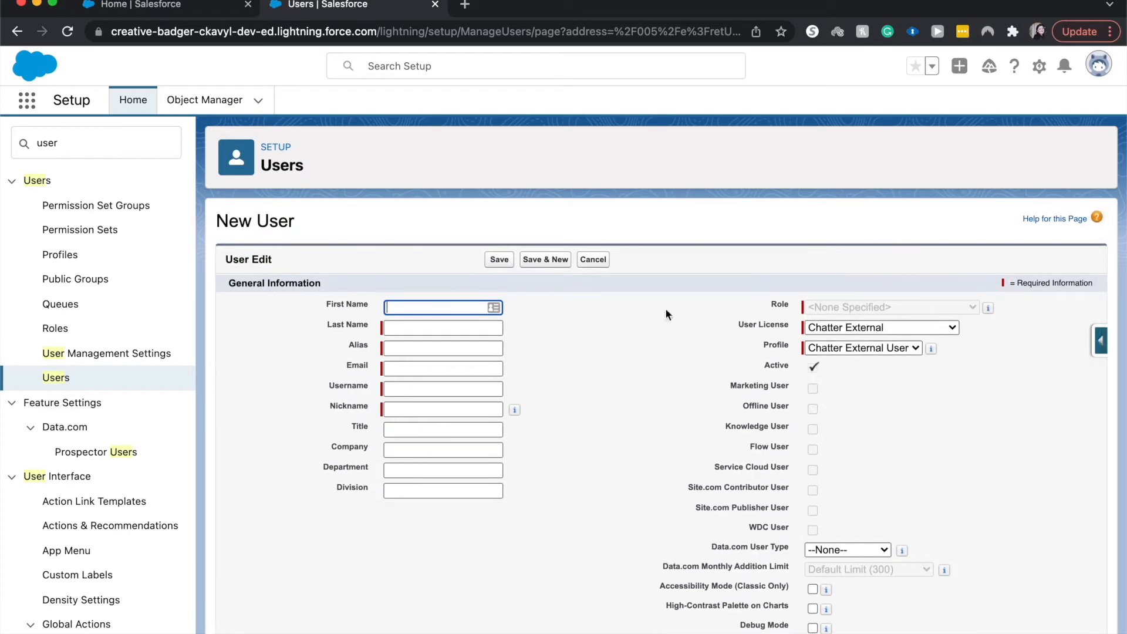
{"action": "scroll", "scroll_direction": "down", "scroll_amount": 3}
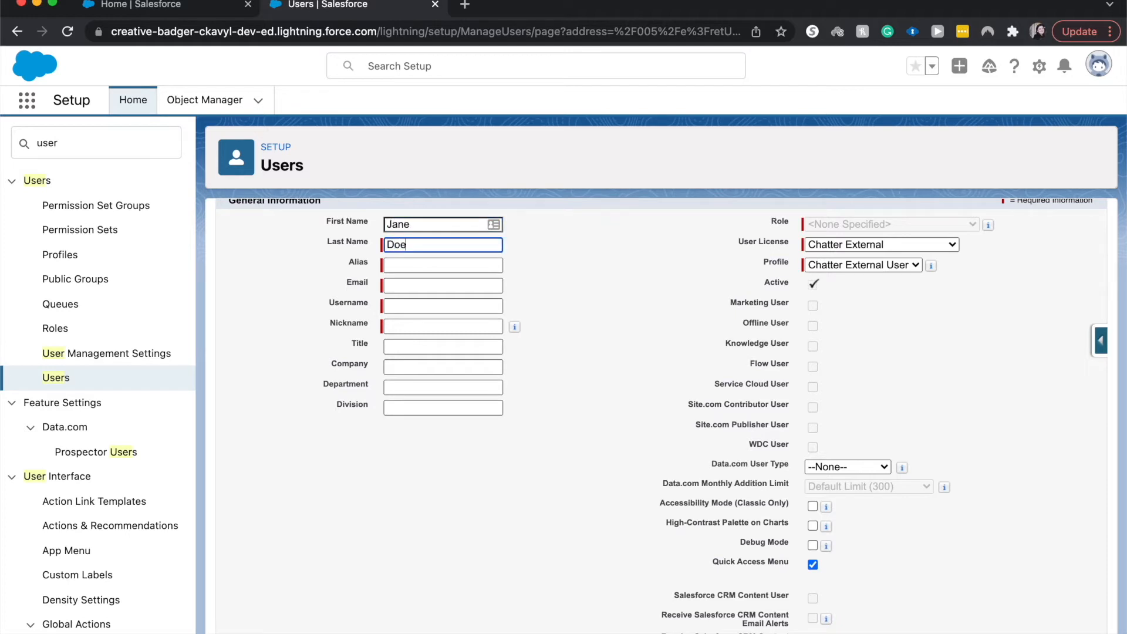
- Enter alias jdoe and the email address, auto-filling username and nickname
{"action": "type", "text": "jdoe"}
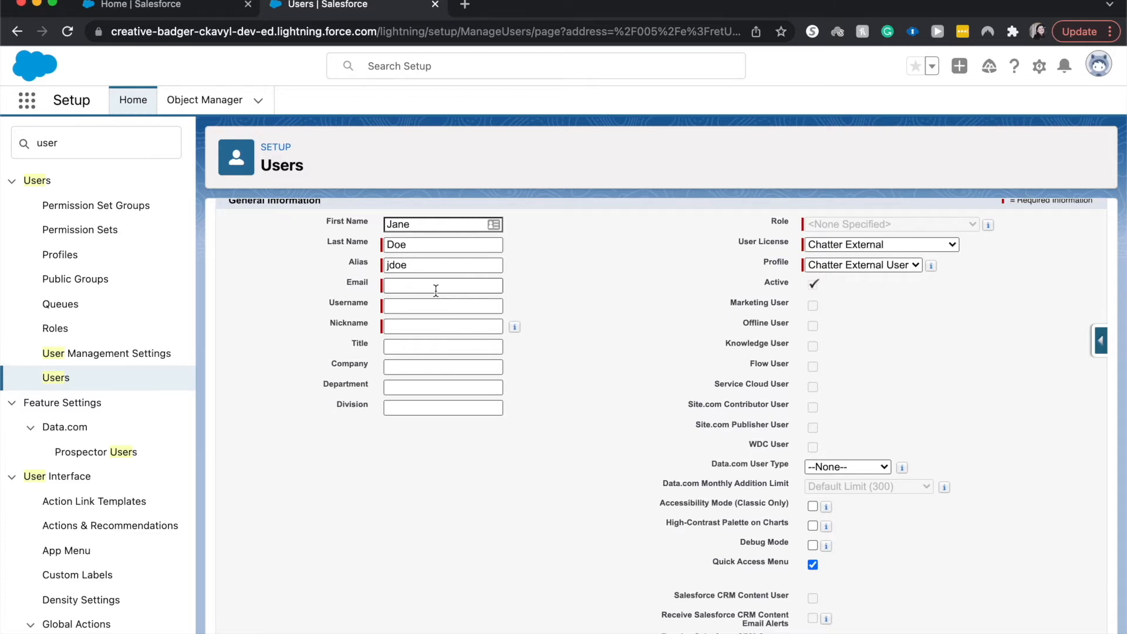
{"action": "left_click", "coordinate": [442, 285]}
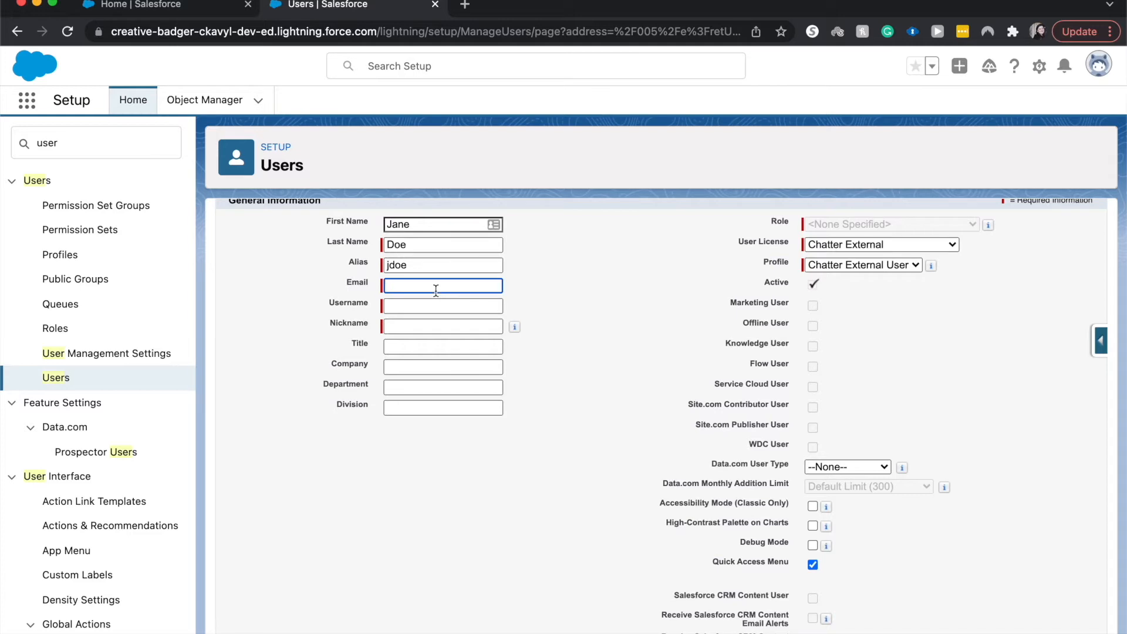
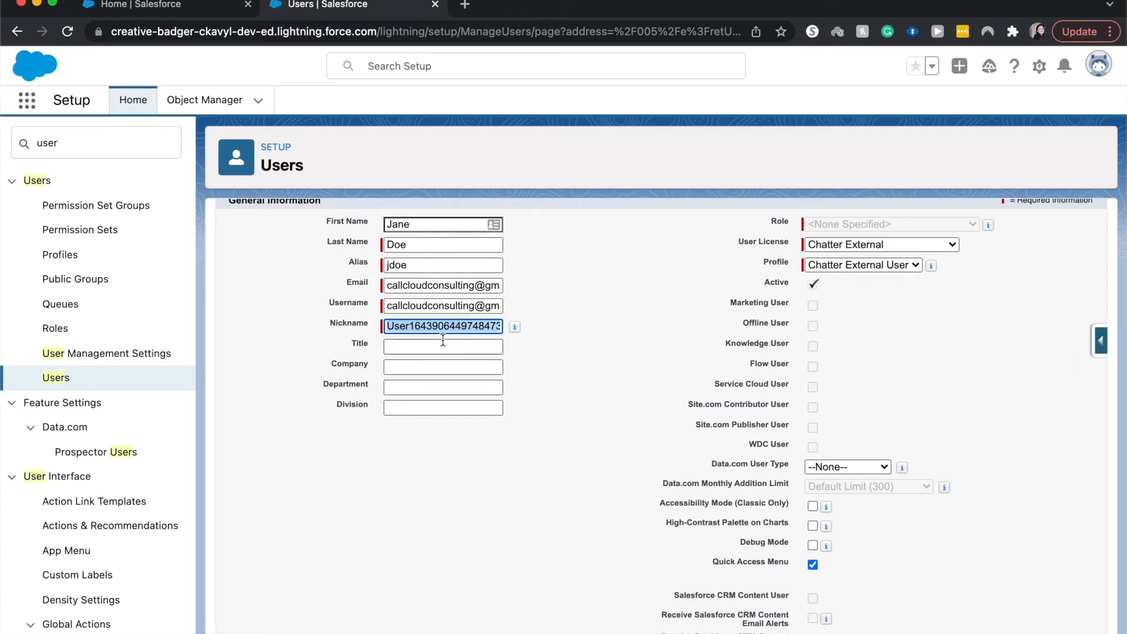
- Enter 'Sales user' as the new user's title
{"action": "left_click", "coordinate": [442, 347]}
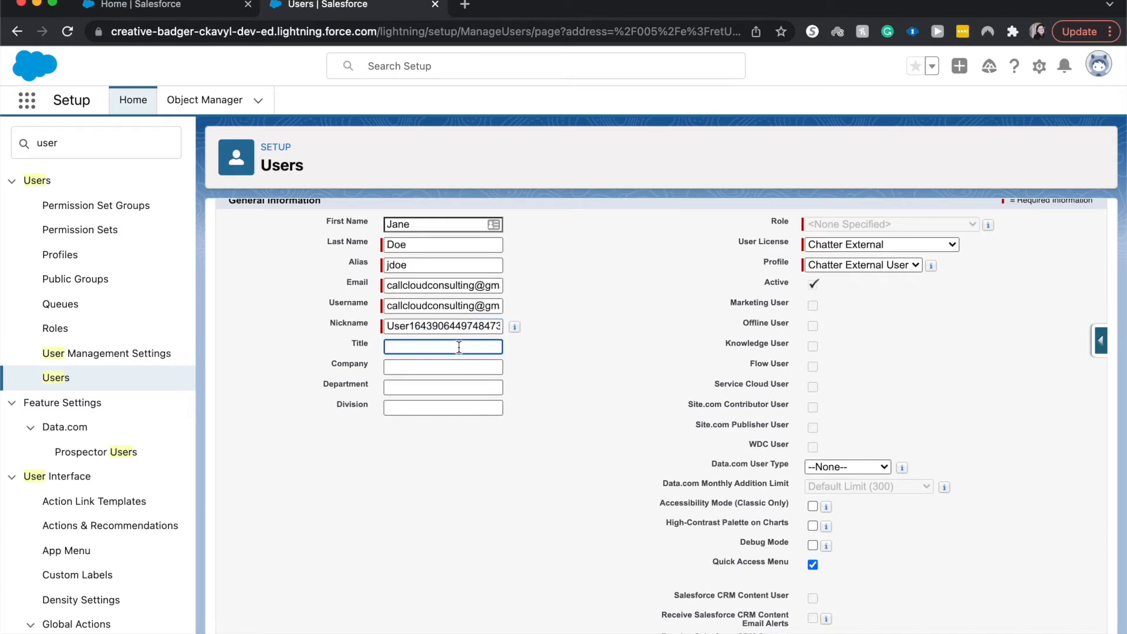
{"action": "type", "text": "Sales us"}
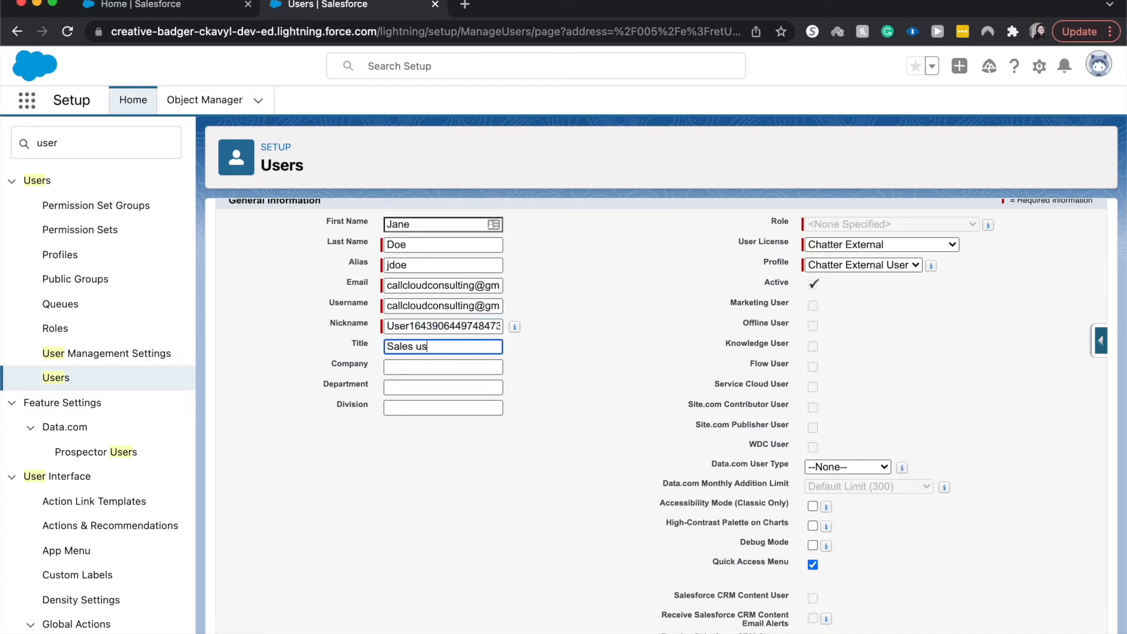
{"action": "type", "text": "er"}
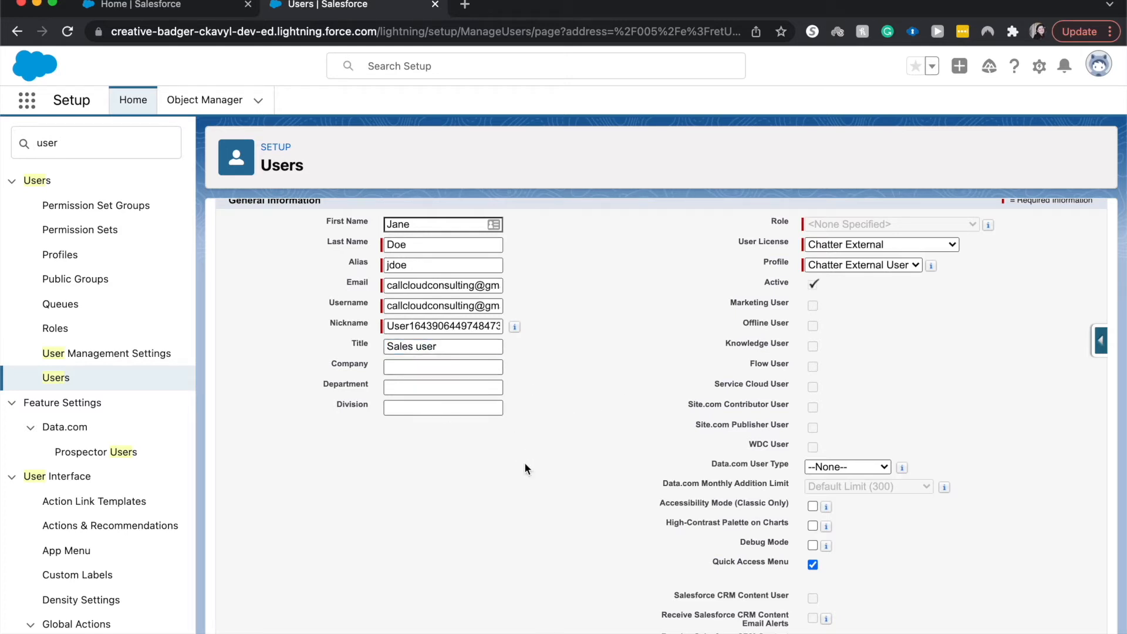
{"action": "mouse_move", "coordinate": [614, 408]}
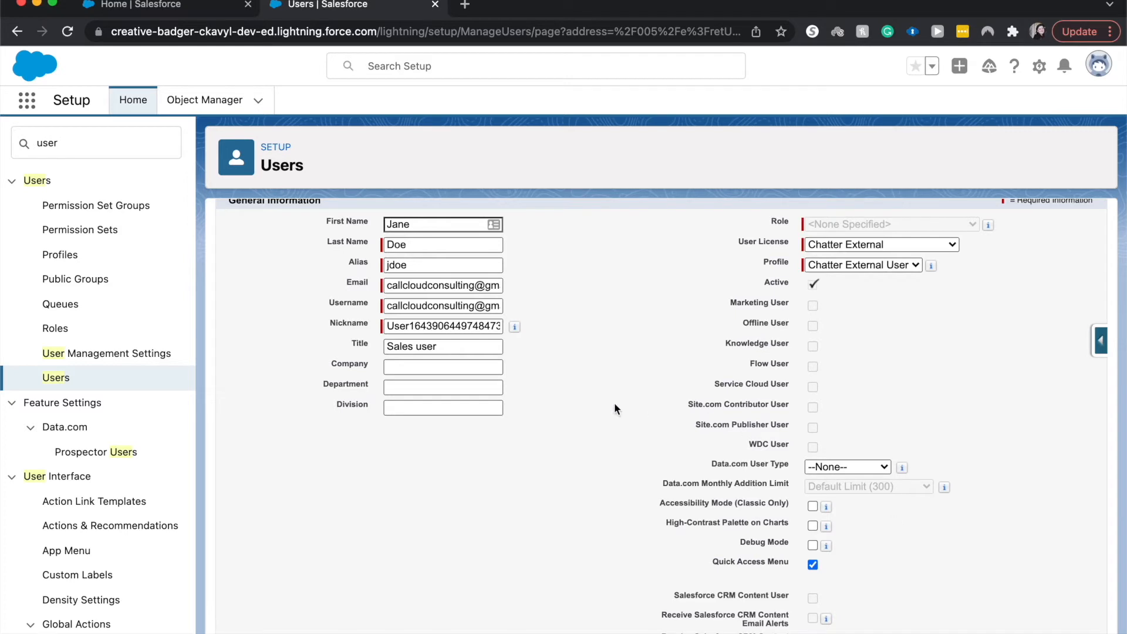
{"action": "mouse_move", "coordinate": [426, 432]}
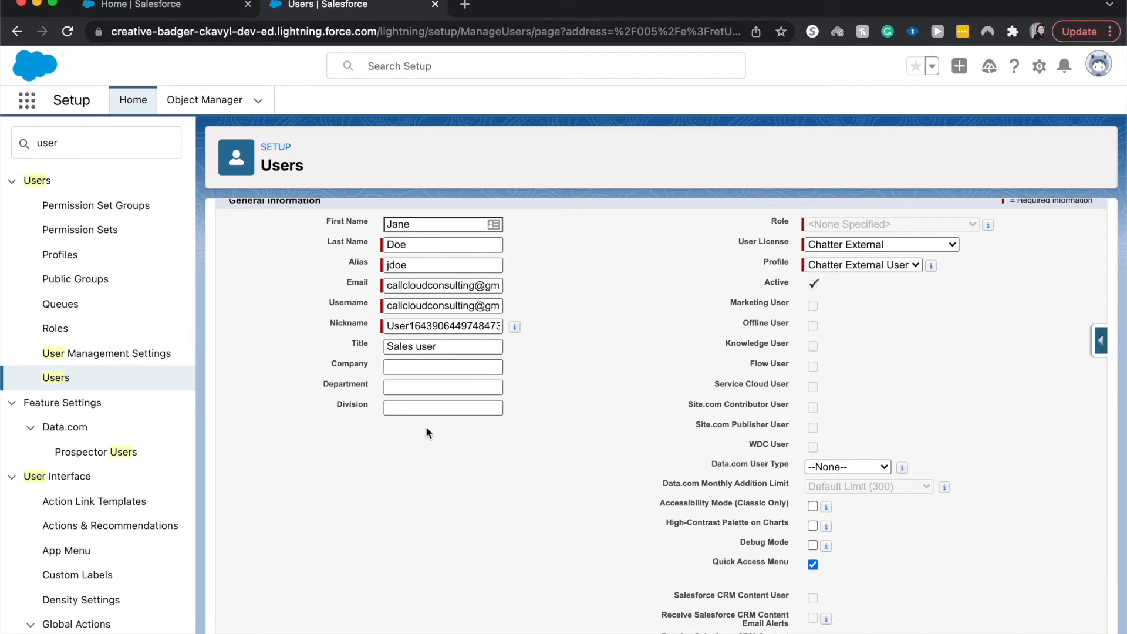
{"action": "mouse_move", "coordinate": [468, 430]}
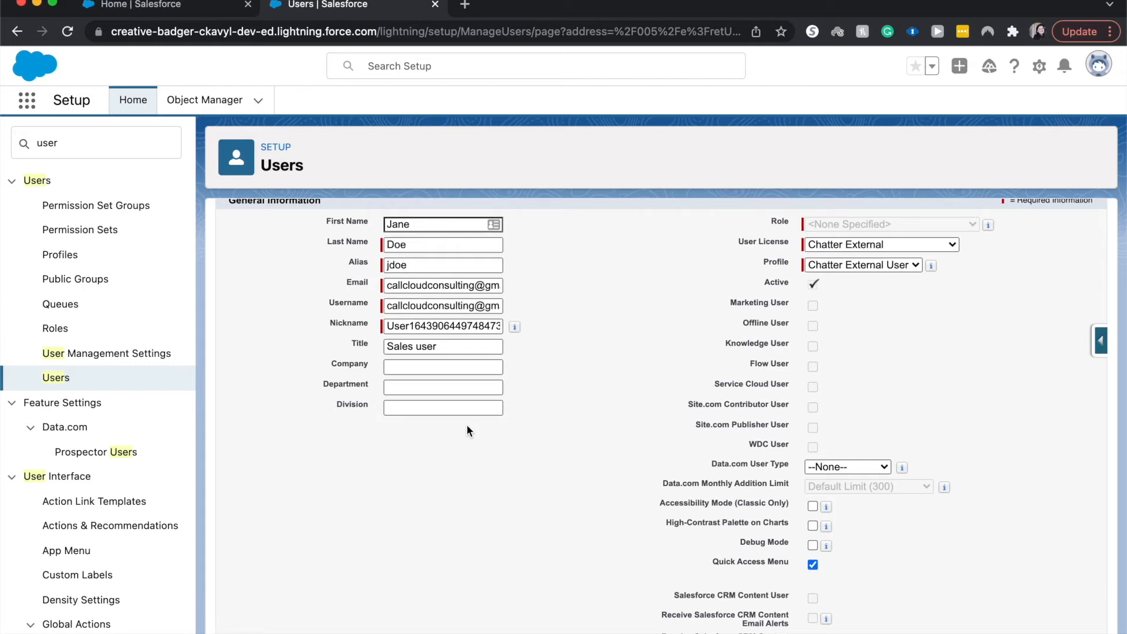
{"action": "mouse_move", "coordinate": [708, 361]}
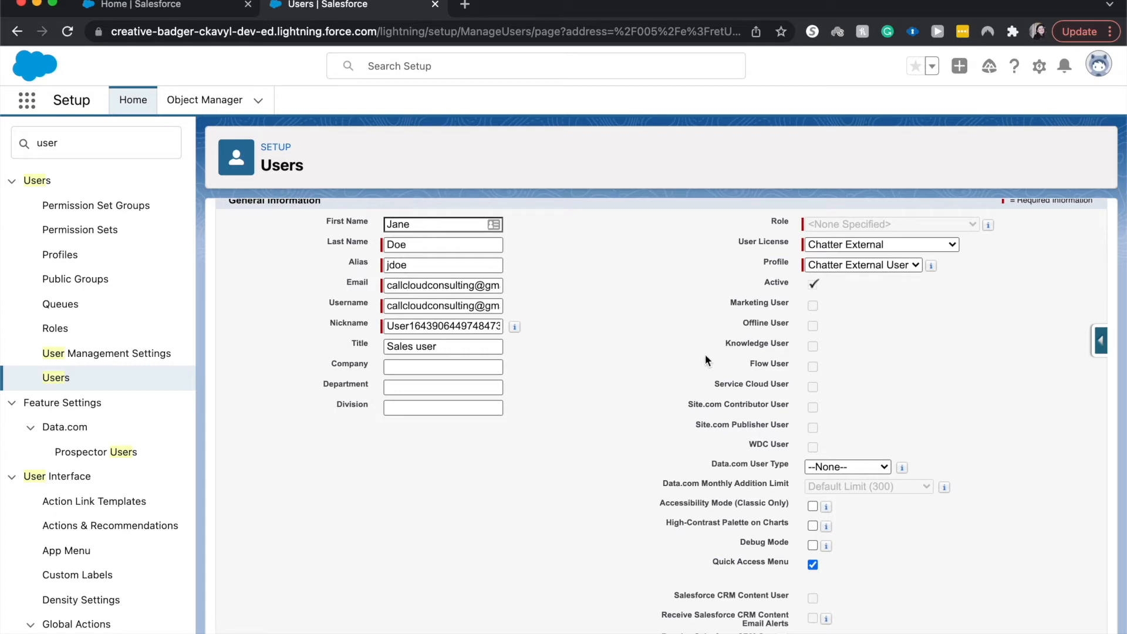
{"action": "mouse_move", "coordinate": [294, 395]}
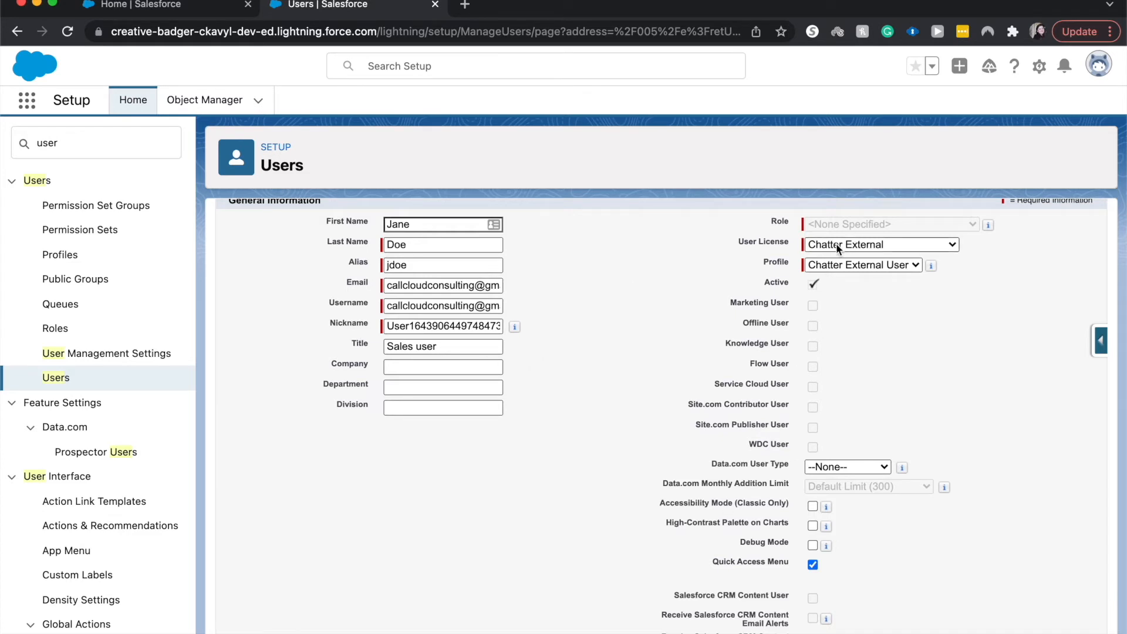
- Set the user license to Salesforce Platform and the role to Channel Sales Team
{"action": "left_click", "coordinate": [880, 245]}
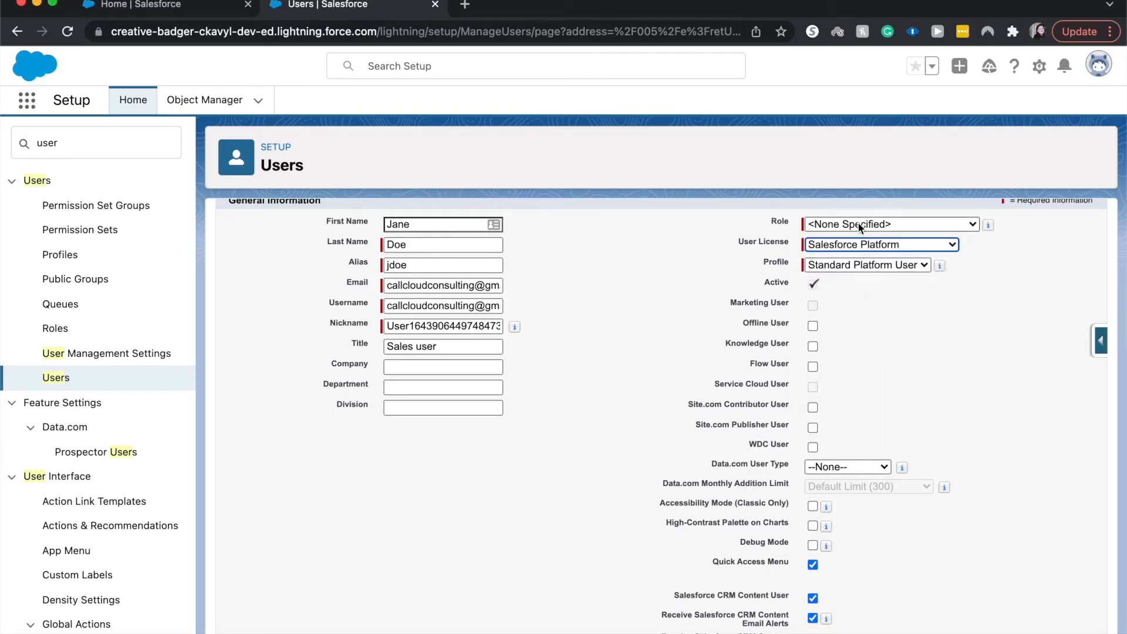
{"action": "left_click", "coordinate": [890, 224]}
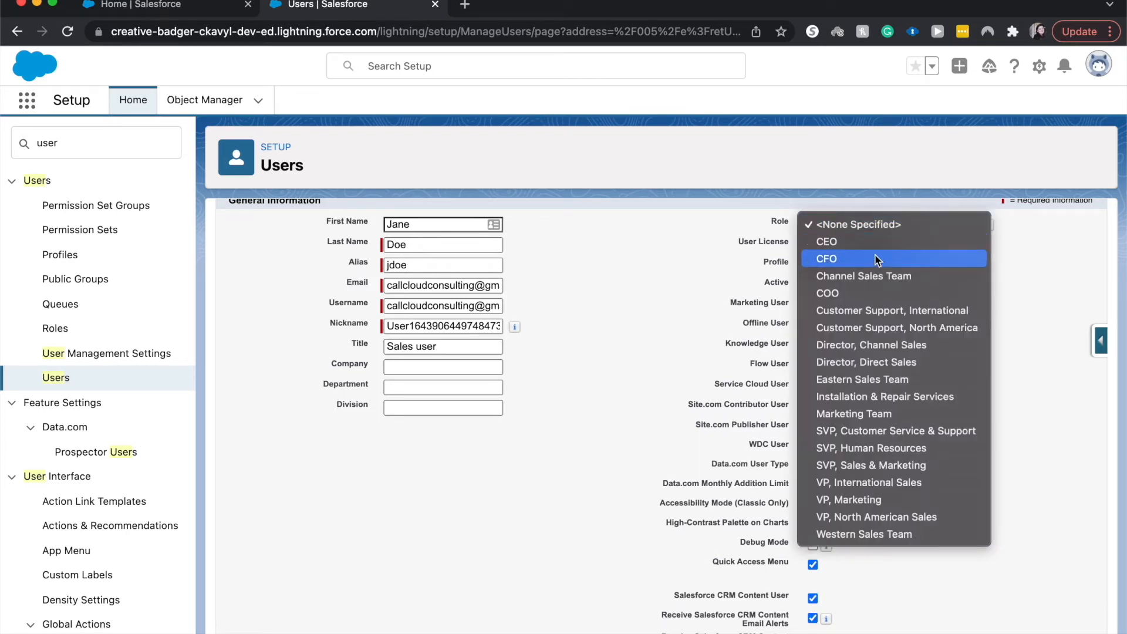
{"action": "left_click", "coordinate": [864, 276]}
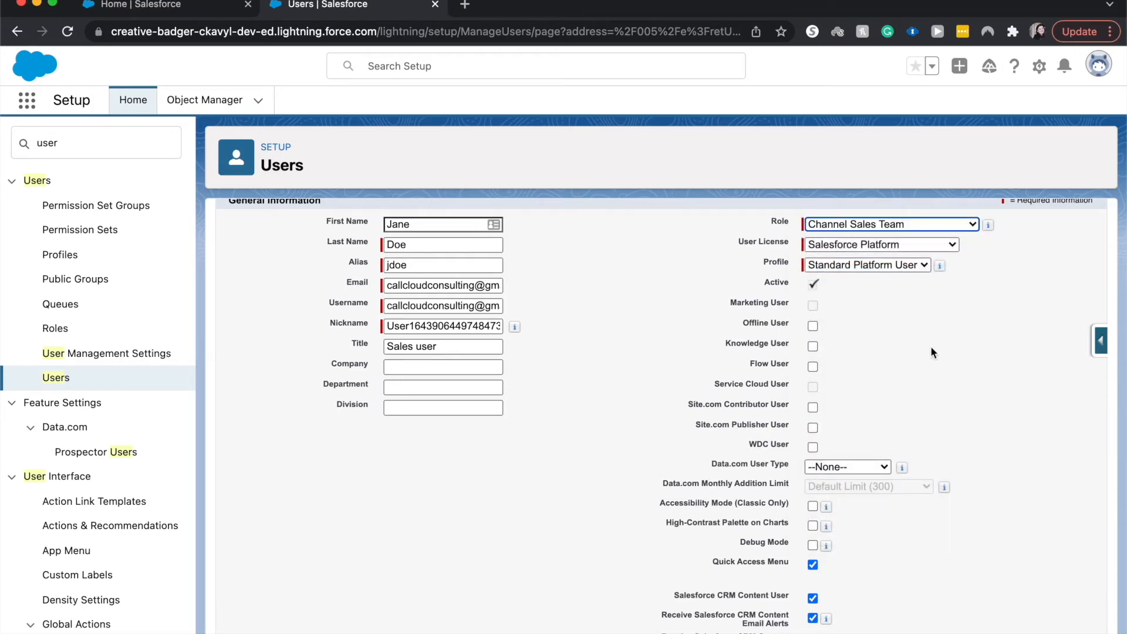
{"action": "mouse_move", "coordinate": [937, 369]}
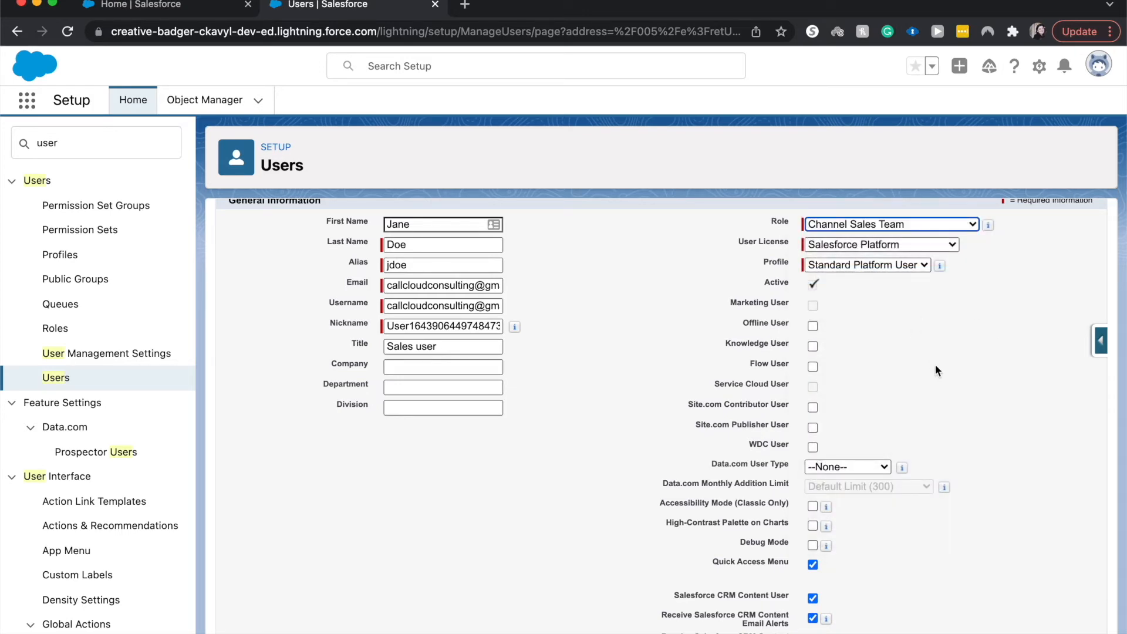
{"action": "scroll", "scroll_direction": "down", "scroll_amount": 3}
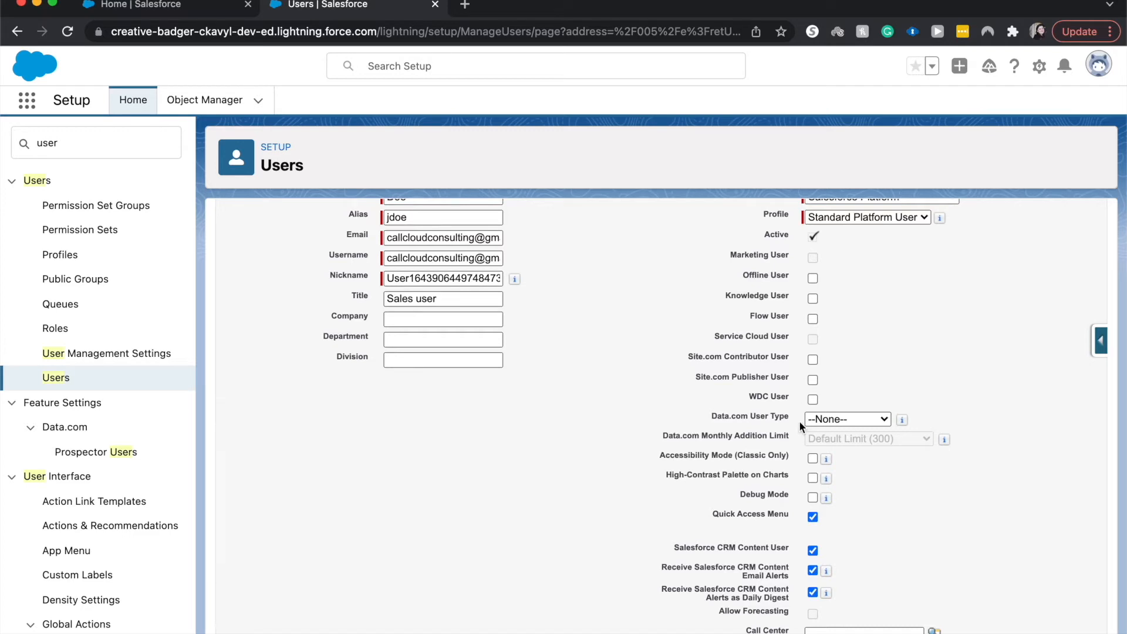
{"action": "mouse_move", "coordinate": [796, 325]}
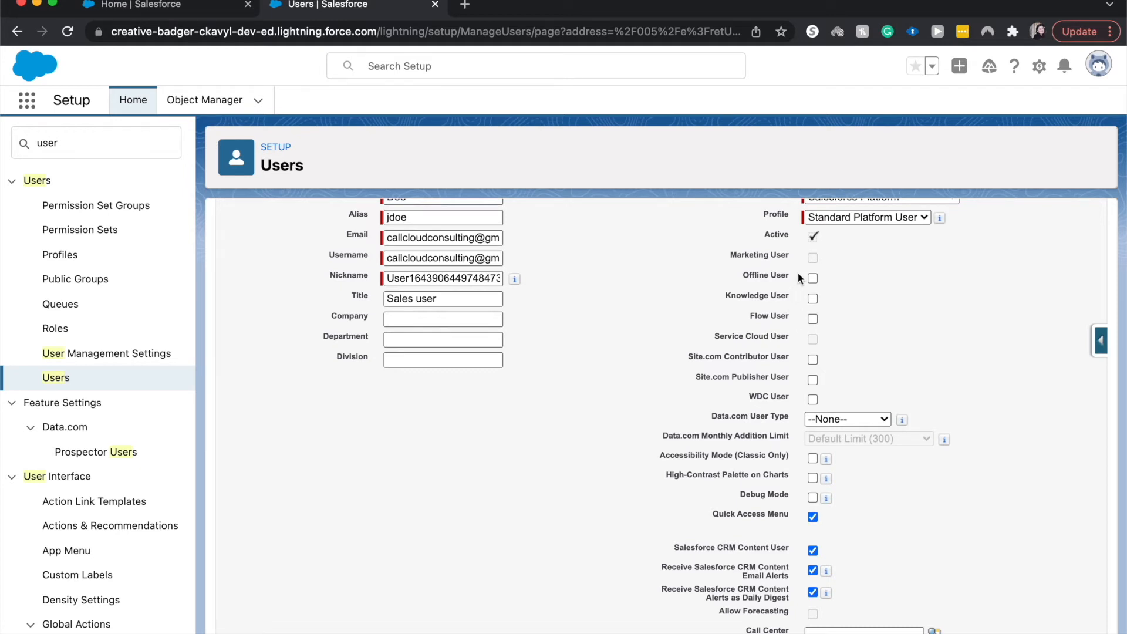
{"action": "mouse_move", "coordinate": [825, 357]}
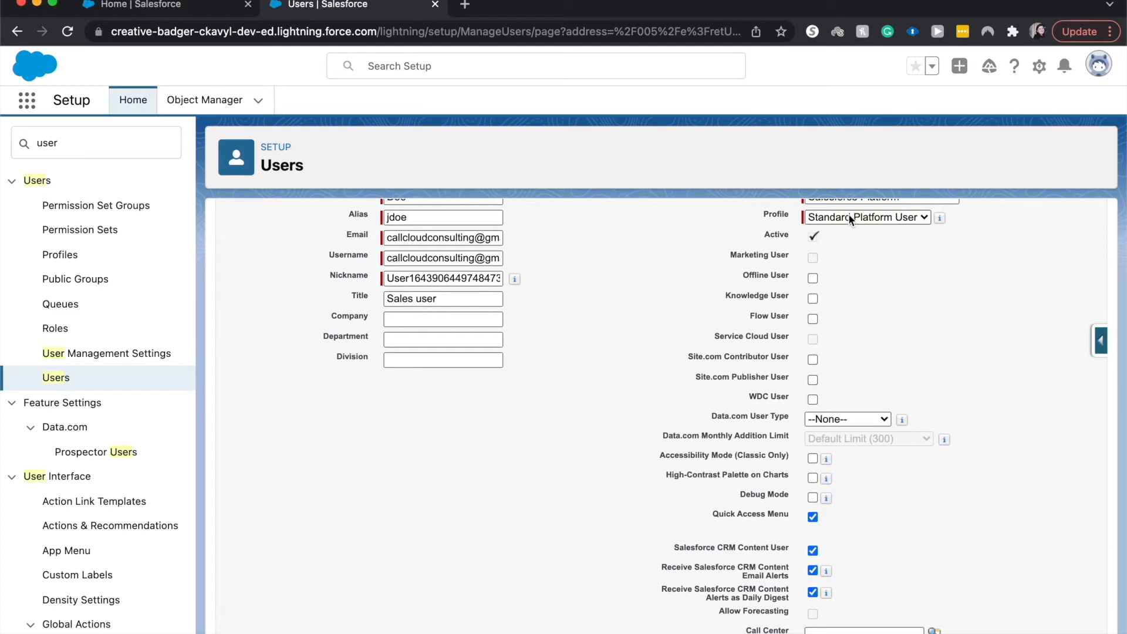
{"action": "scroll", "scroll_direction": "down", "scroll_amount": 3}
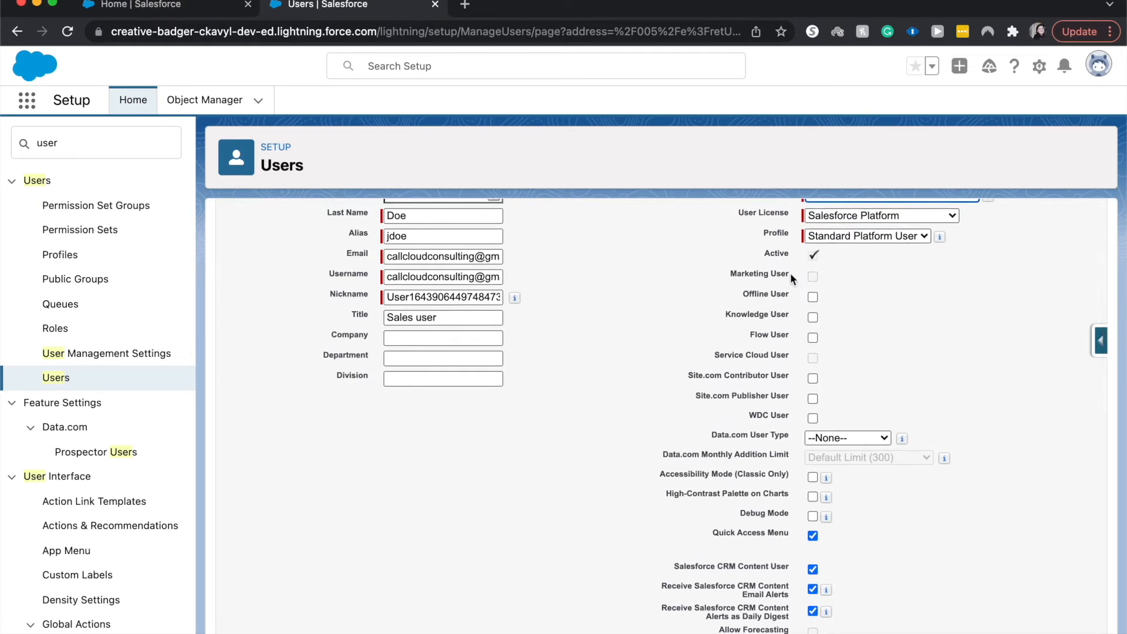
{"action": "mouse_move", "coordinate": [793, 372]}
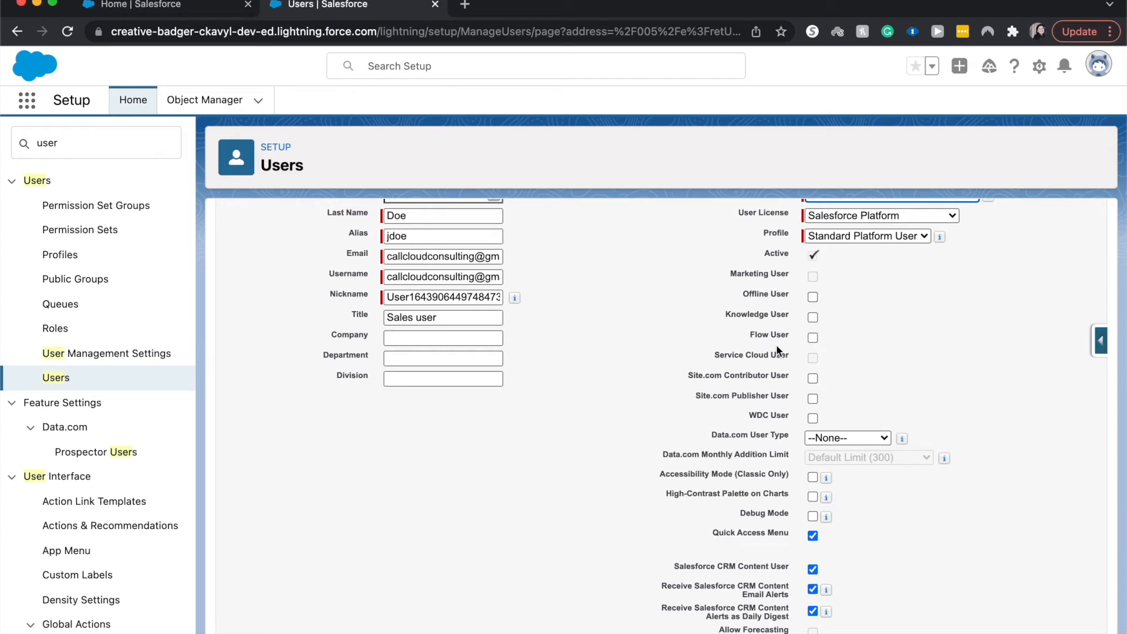
{"action": "scroll", "scroll_direction": "down", "scroll_amount": 3}
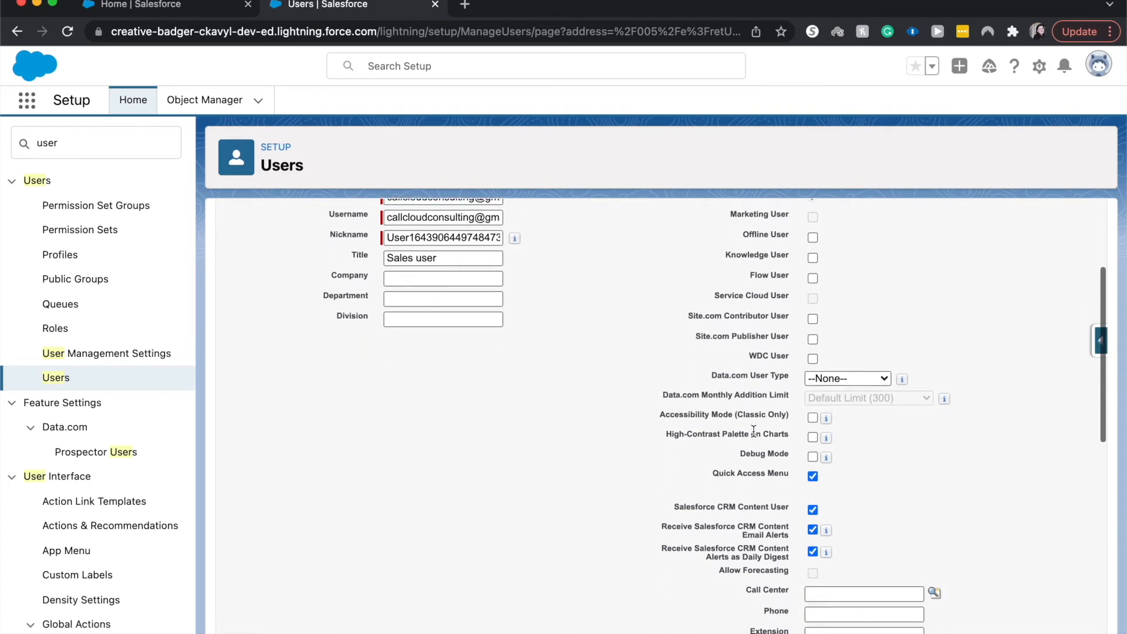
{"action": "scroll", "scroll_direction": "down", "scroll_amount": 3}
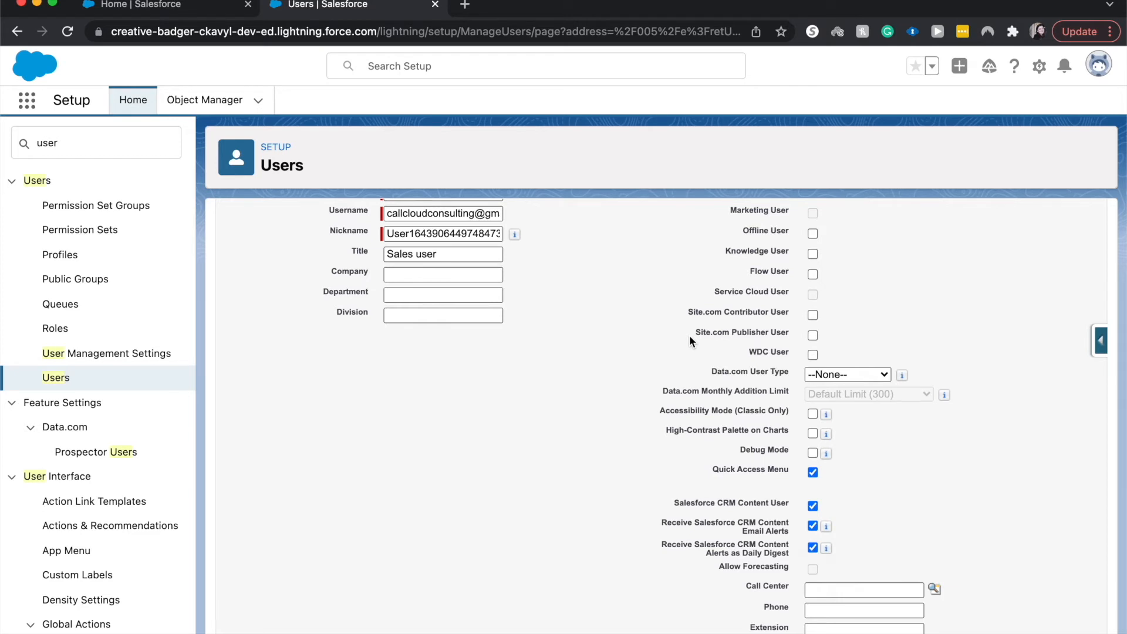
{"action": "mouse_move", "coordinate": [856, 321]}
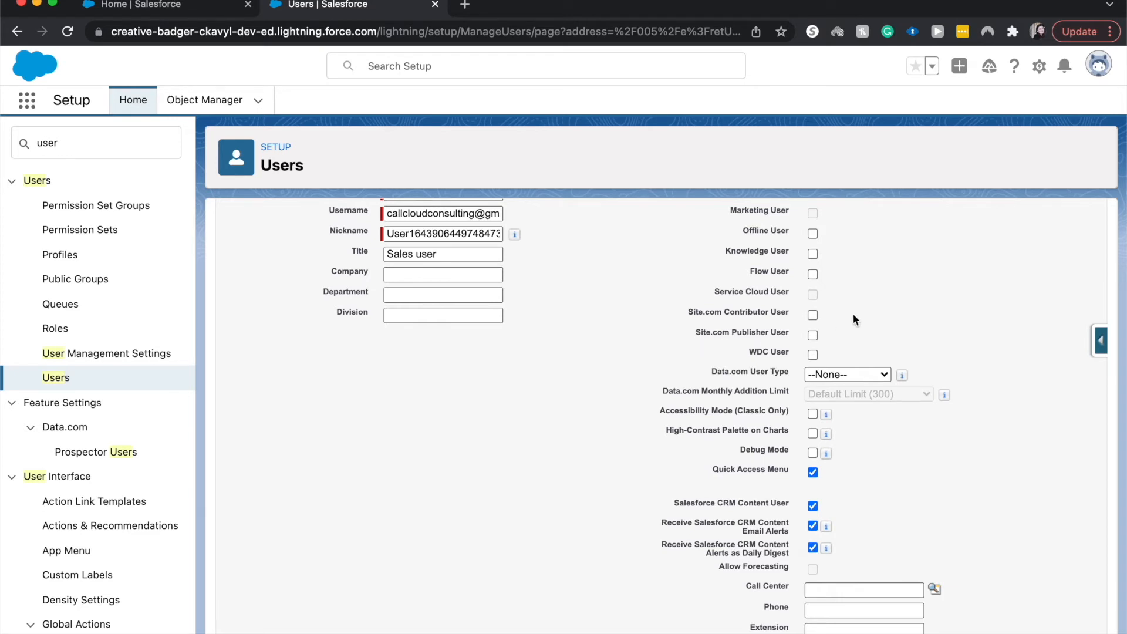
{"action": "mouse_move", "coordinate": [778, 331]}
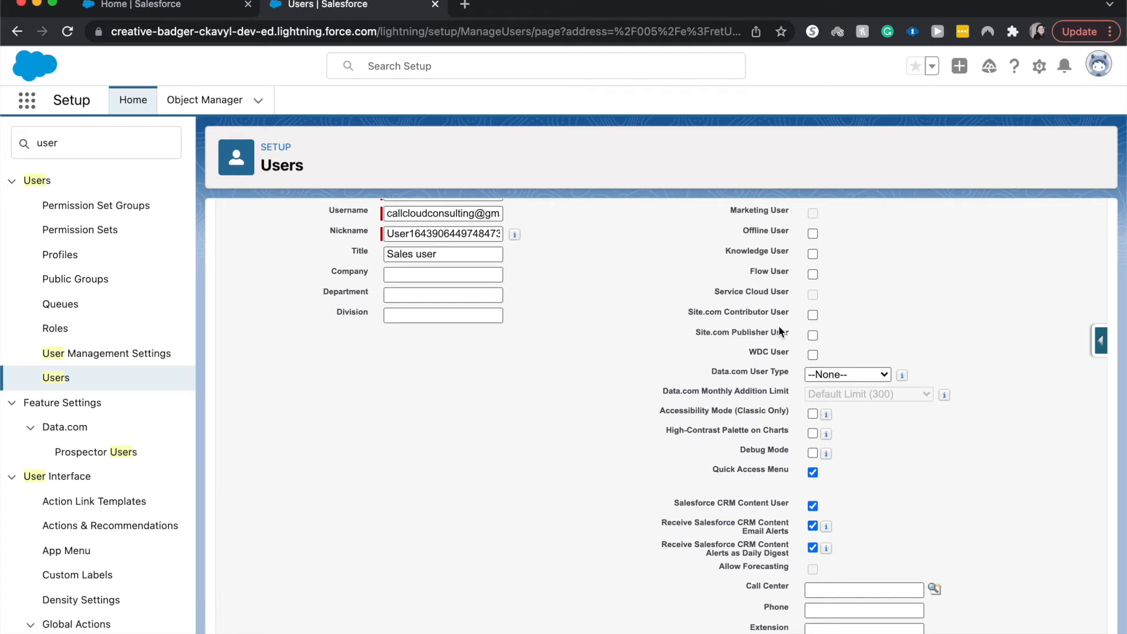
{"action": "mouse_move", "coordinate": [801, 391]}
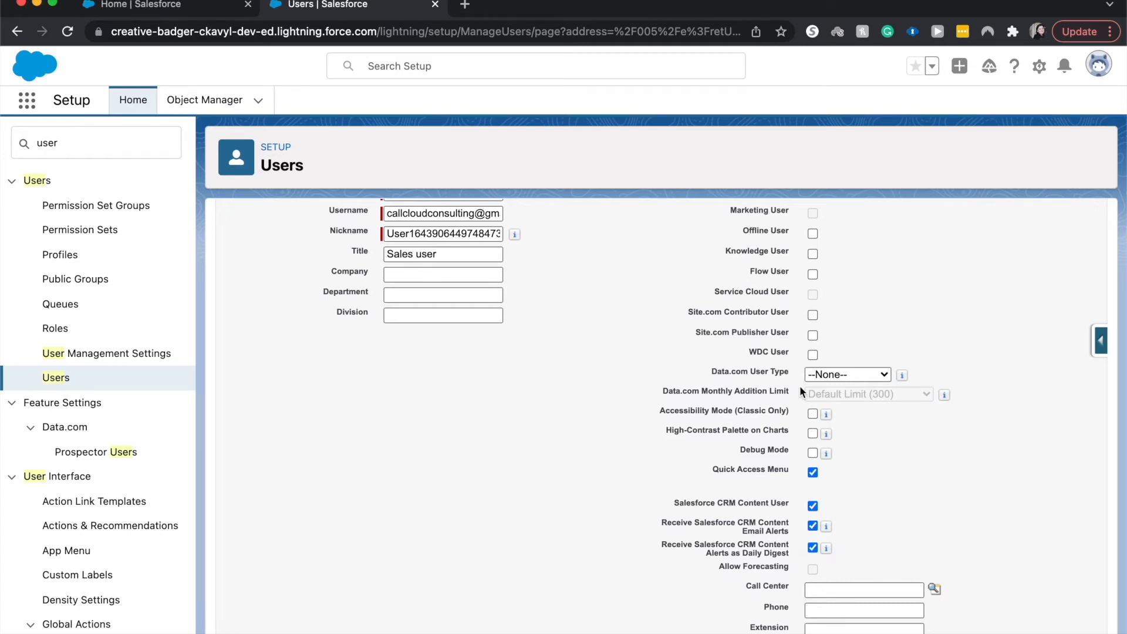
{"action": "scroll", "scroll_direction": "down", "scroll_amount": 3}
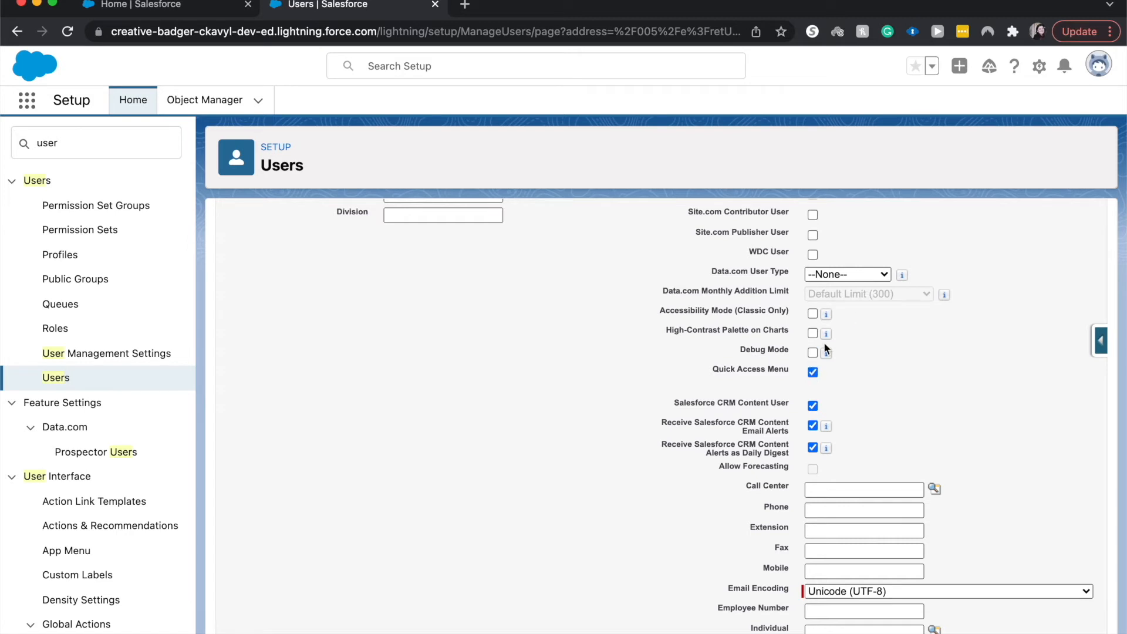
{"action": "scroll", "scroll_direction": "down", "scroll_amount": 3}
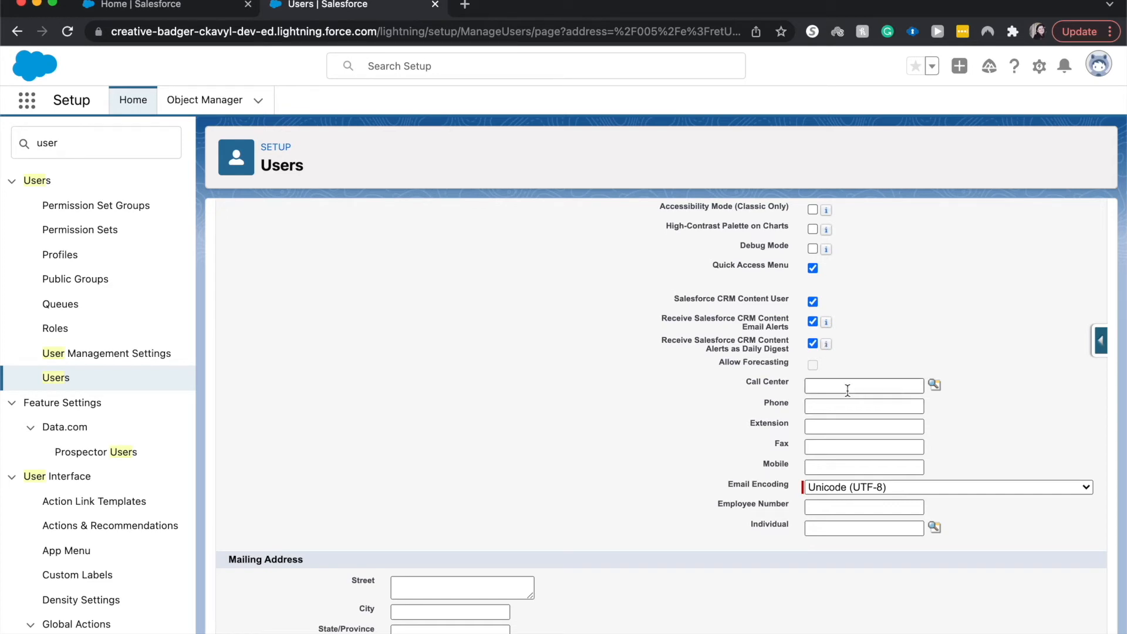
{"action": "mouse_move", "coordinate": [806, 424]}
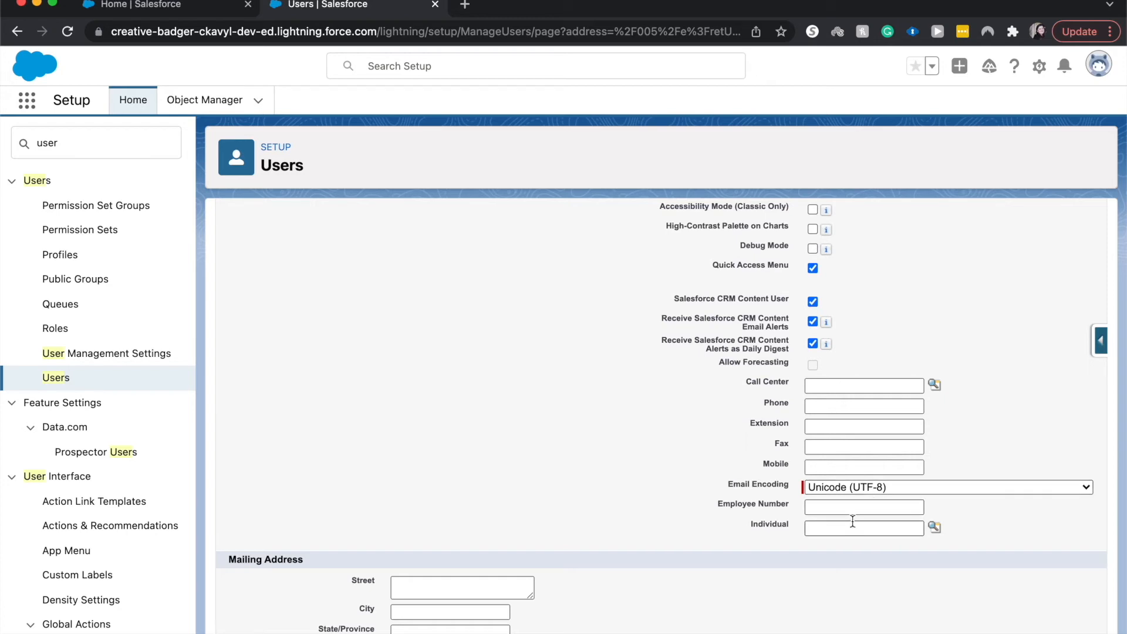
{"action": "scroll", "scroll_direction": "down", "scroll_amount": 3}
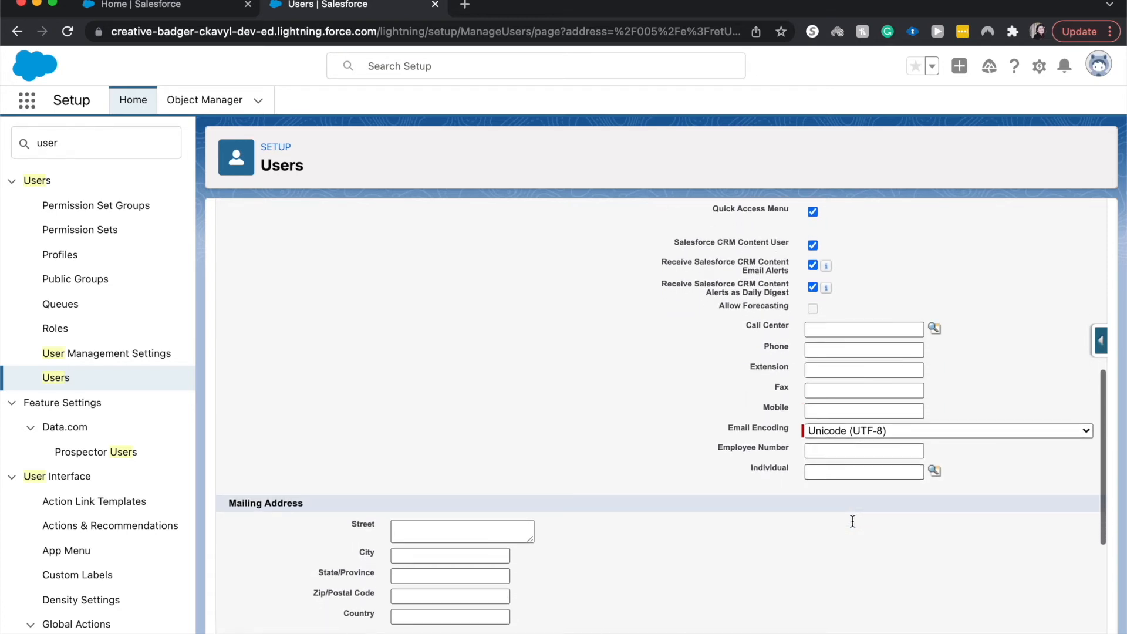
{"action": "mouse_move", "coordinate": [797, 468]}
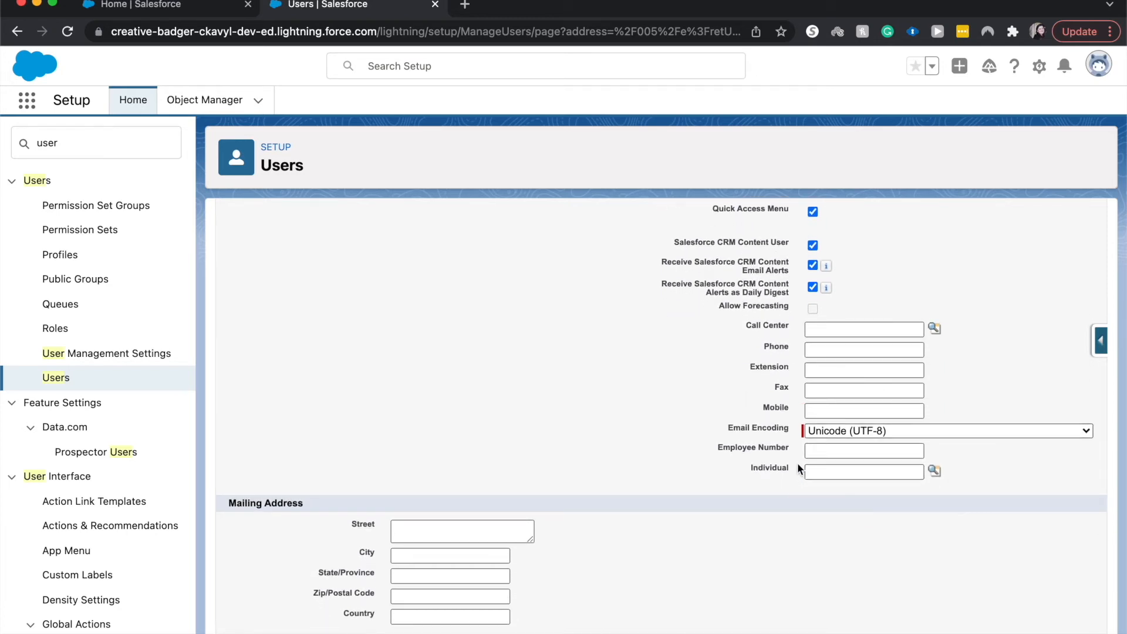
- Scroll down to Locale Settings and open the Time Zone picklist
{"action": "left_click", "coordinate": [864, 451]}
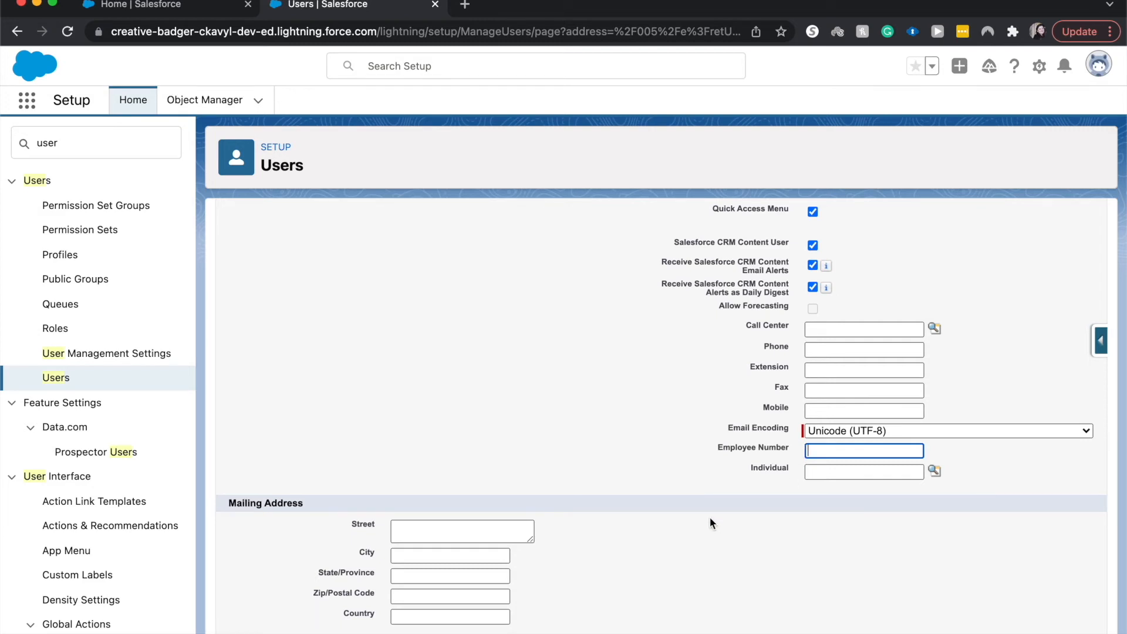
{"action": "scroll", "scroll_direction": "down", "scroll_amount": 3}
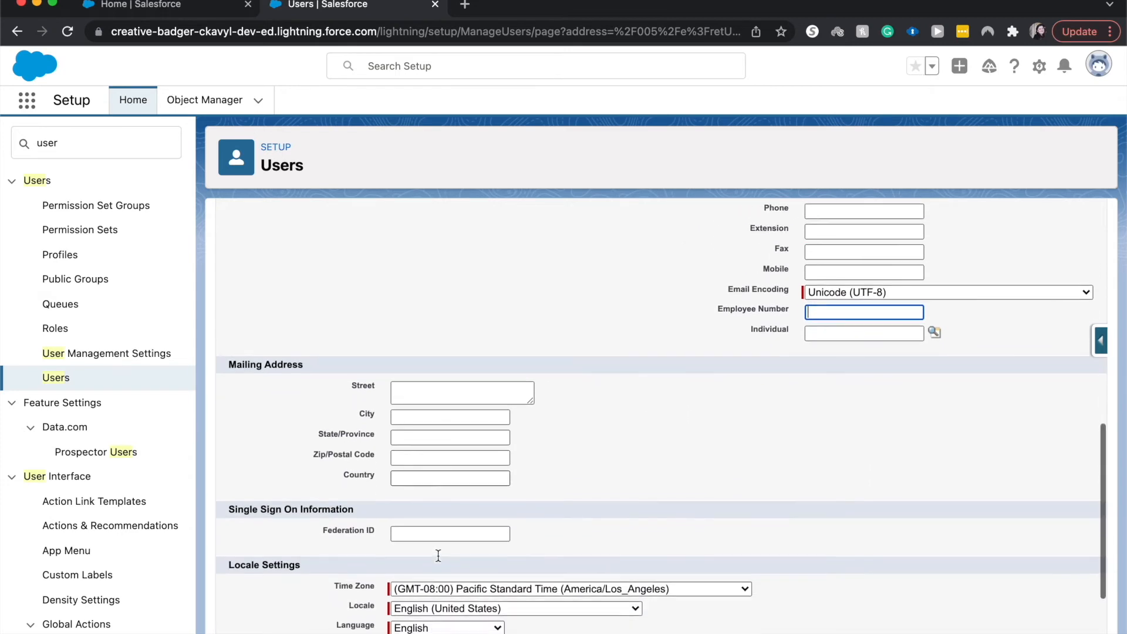
{"action": "scroll", "scroll_direction": "down", "scroll_amount": 3}
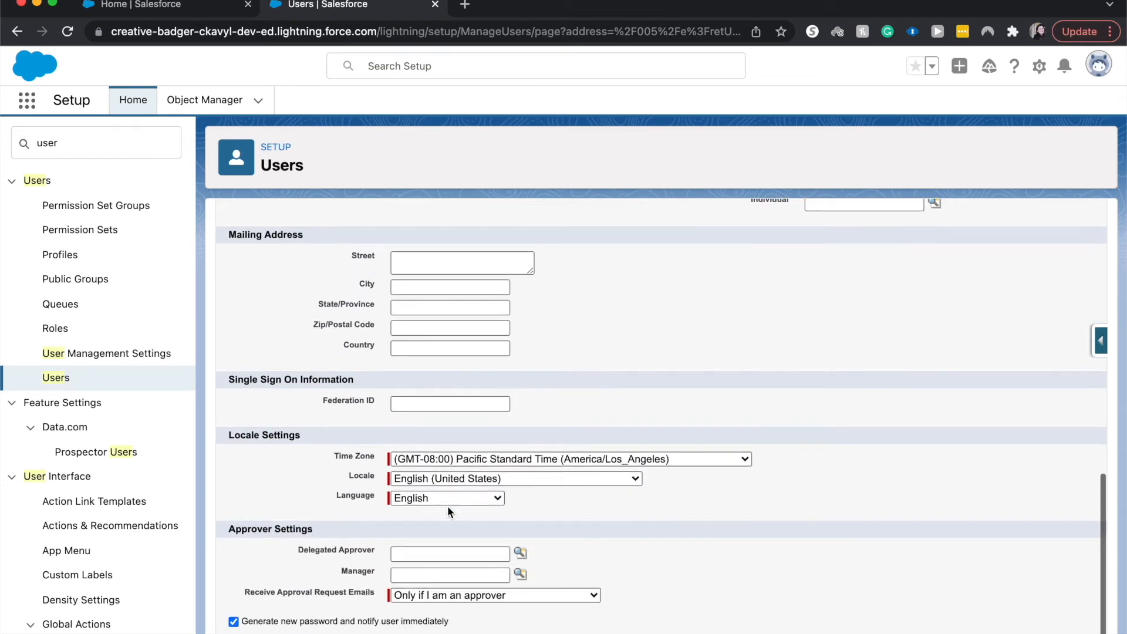
{"action": "scroll", "scroll_direction": "down", "scroll_amount": 3}
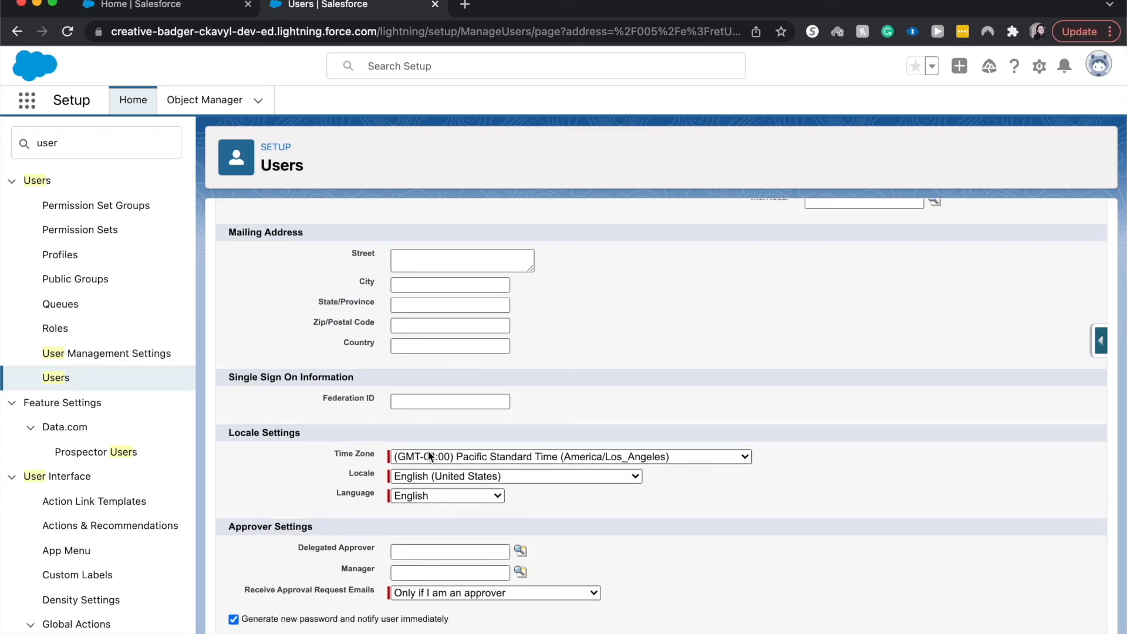
{"action": "left_click", "coordinate": [570, 457]}
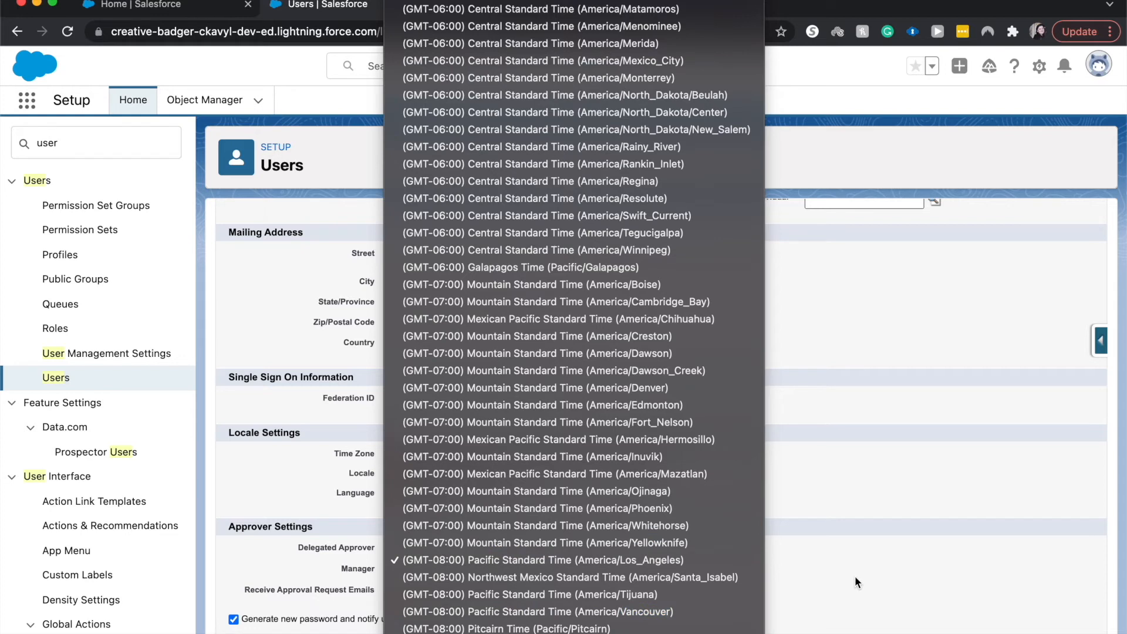
{"action": "mouse_move", "coordinate": [620, 301]}
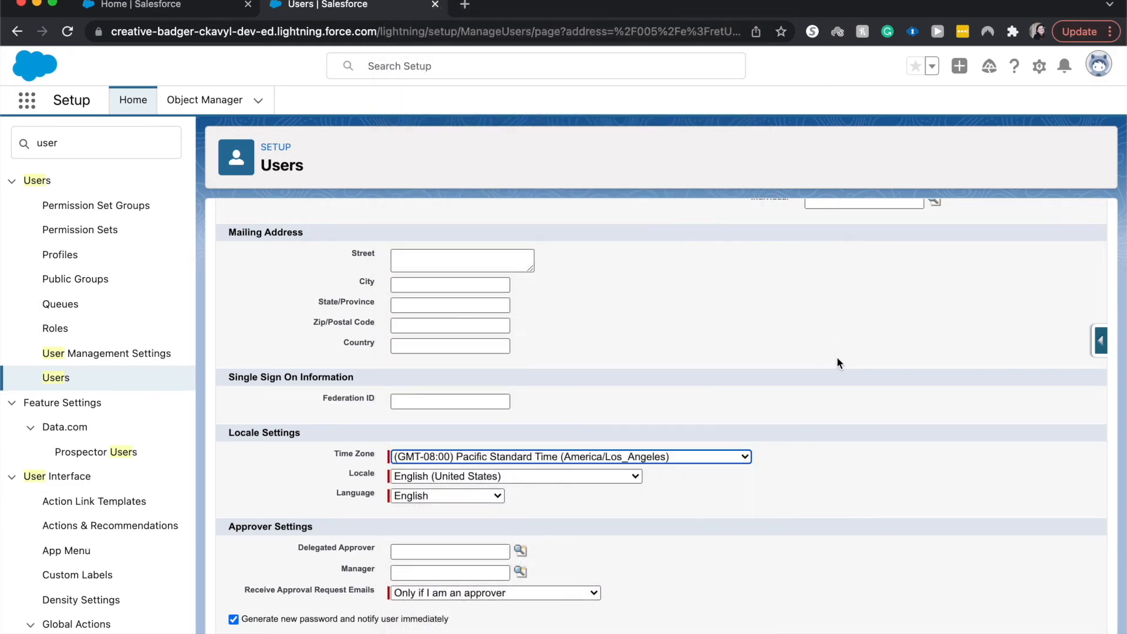
- Keep Pacific Standard Time (America/Los_Angeles) as the time zone
{"action": "scroll", "scroll_direction": "down", "scroll_amount": 3}
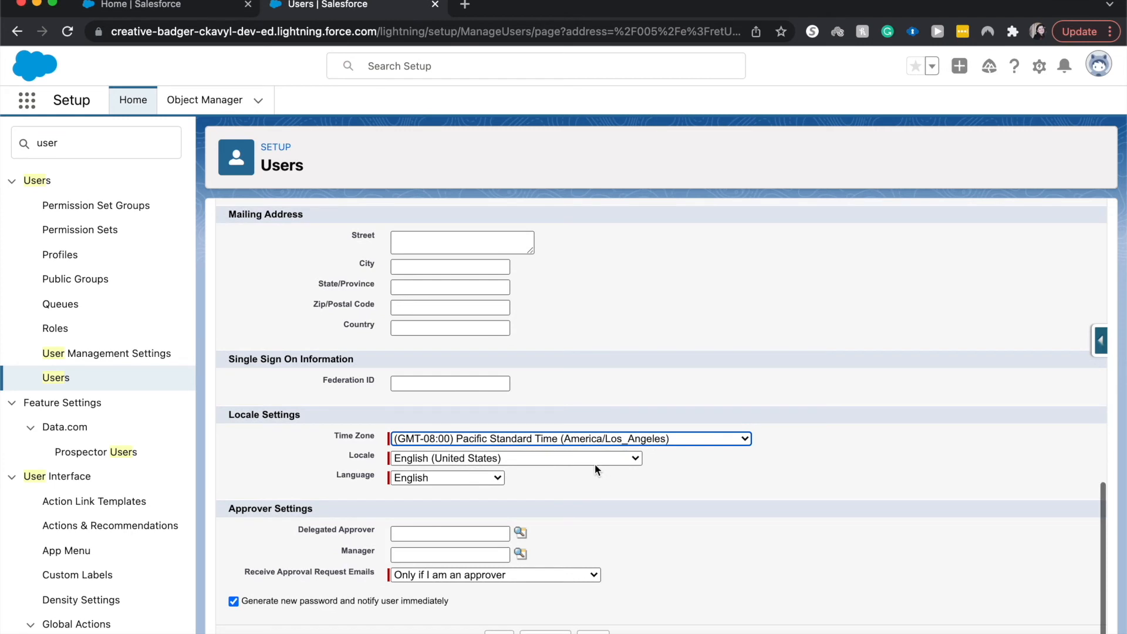
{"action": "mouse_move", "coordinate": [333, 552]}
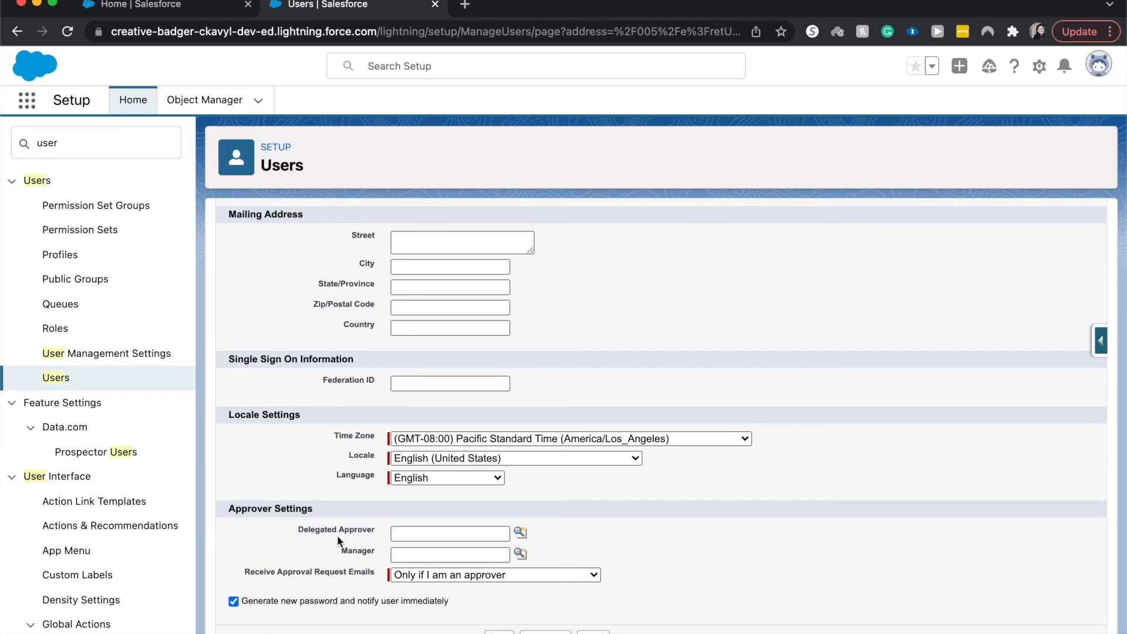
{"action": "mouse_move", "coordinate": [542, 600]}
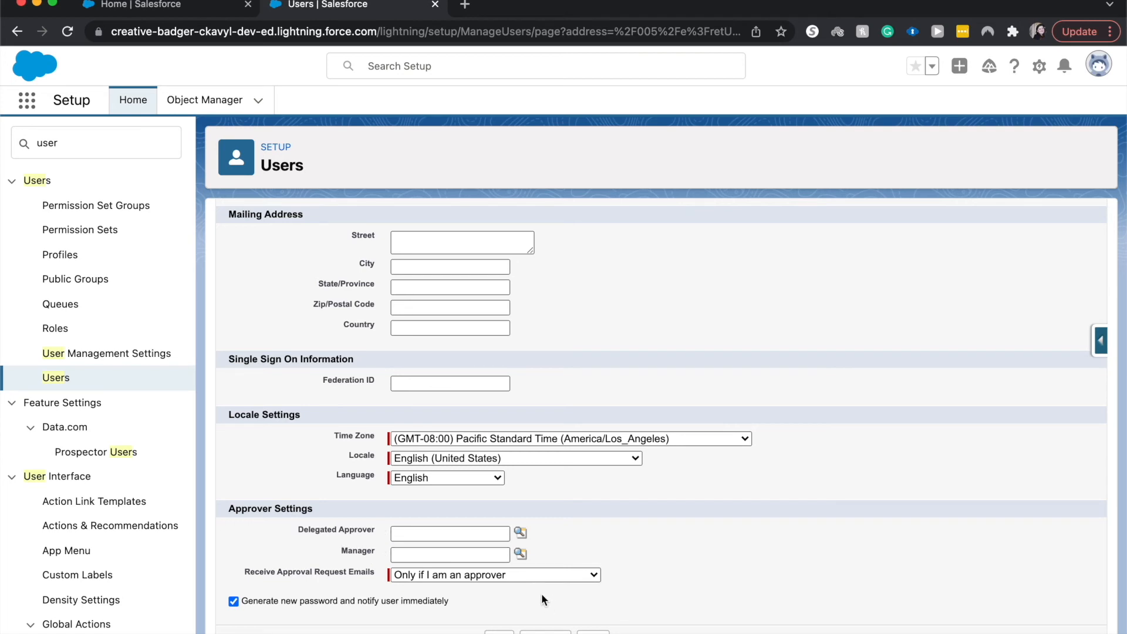
- Save Jane Doe's user record with password generation and notification left checked
{"action": "left_click", "coordinate": [493, 574]}
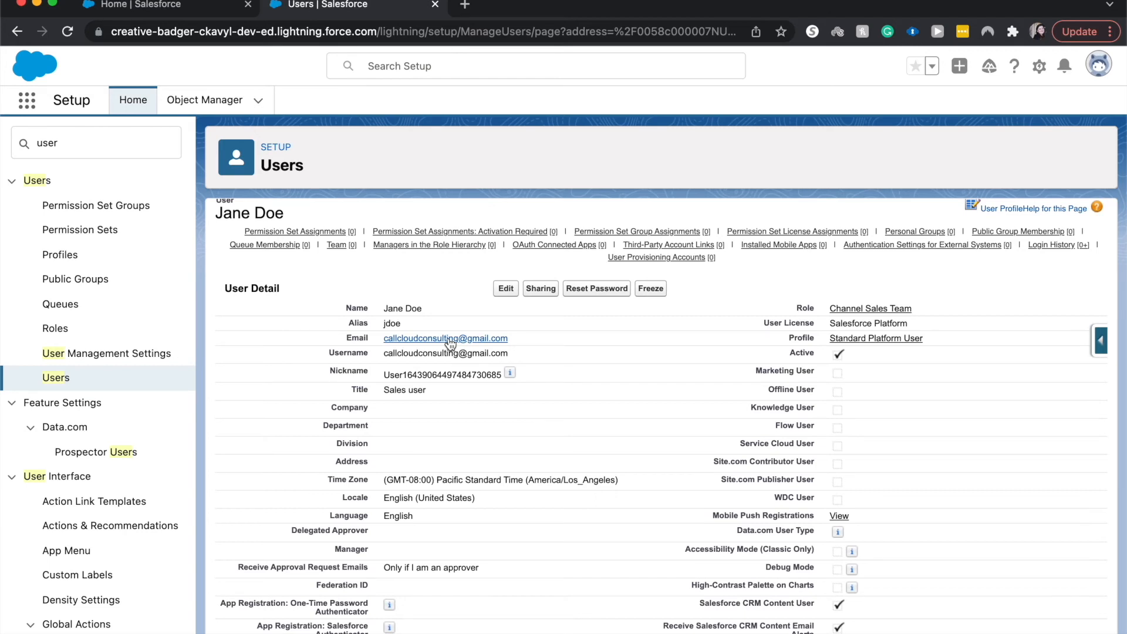
- Scroll Jane Doe's User Detail page down to email encoding and creator details
{"action": "scroll", "scroll_direction": "down", "scroll_amount": 3}
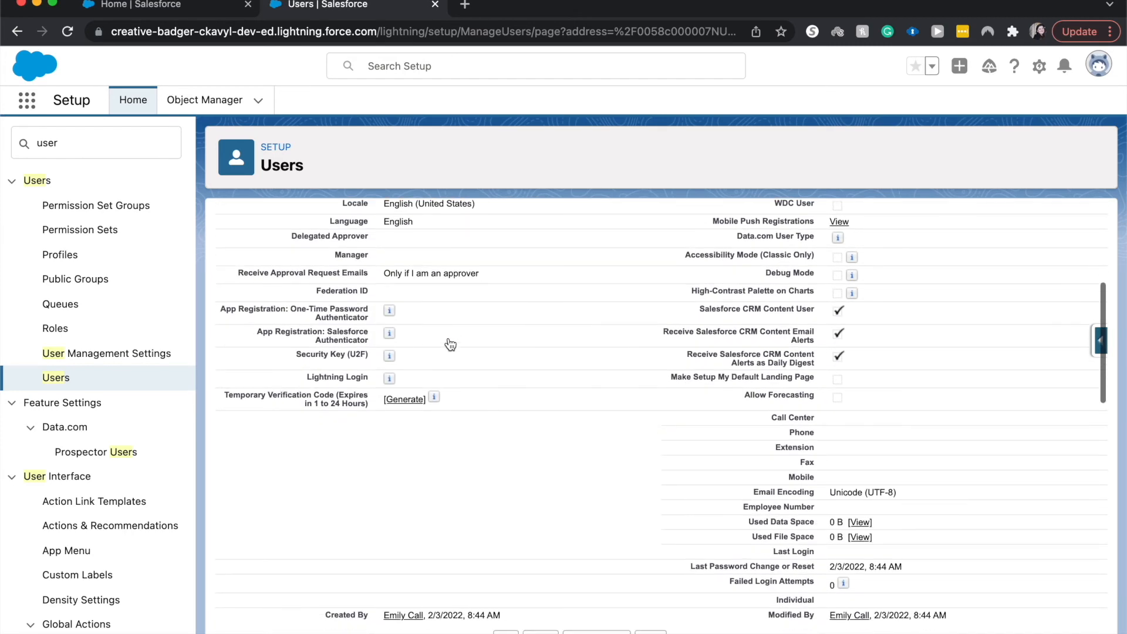
{"action": "mouse_move", "coordinate": [488, 317]}
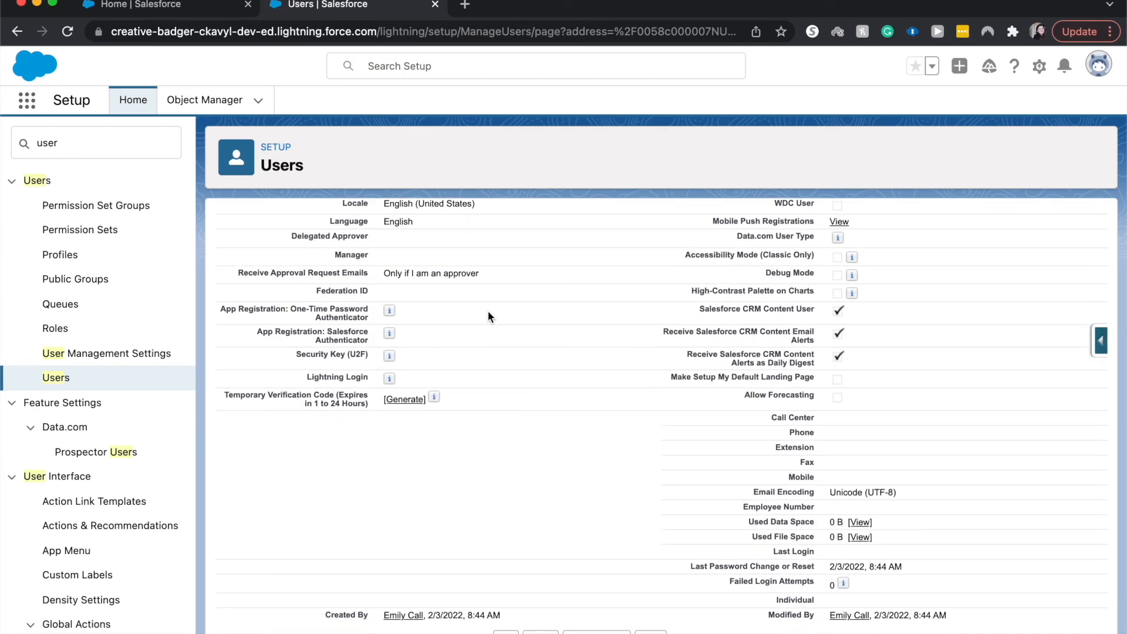
{"action": "mouse_move", "coordinate": [480, 316]}
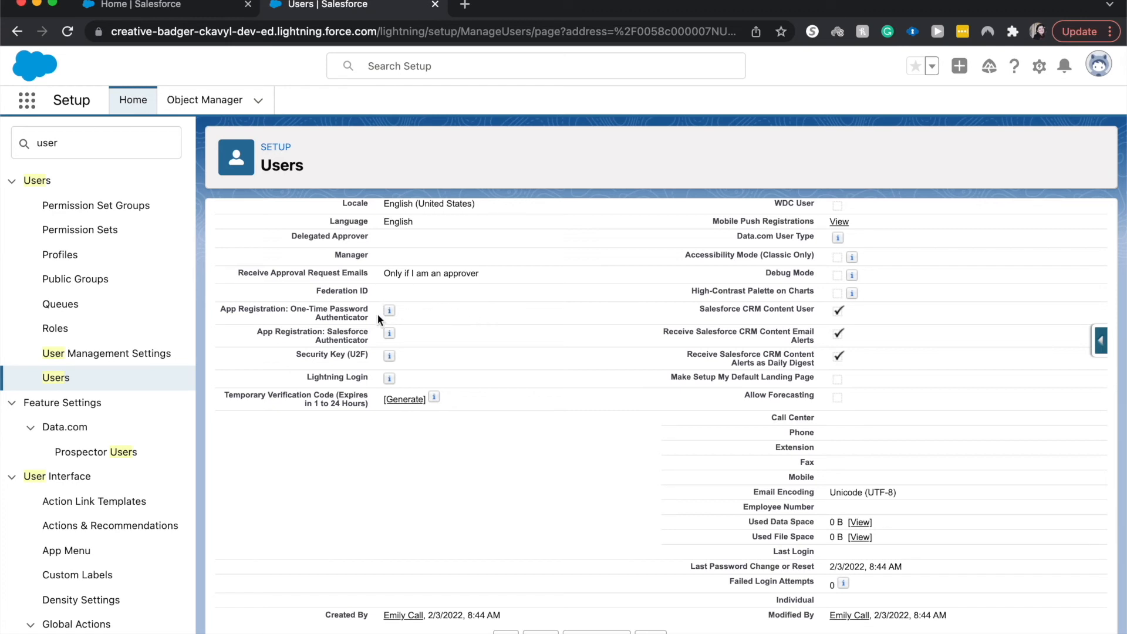
{"action": "mouse_move", "coordinate": [288, 371]}
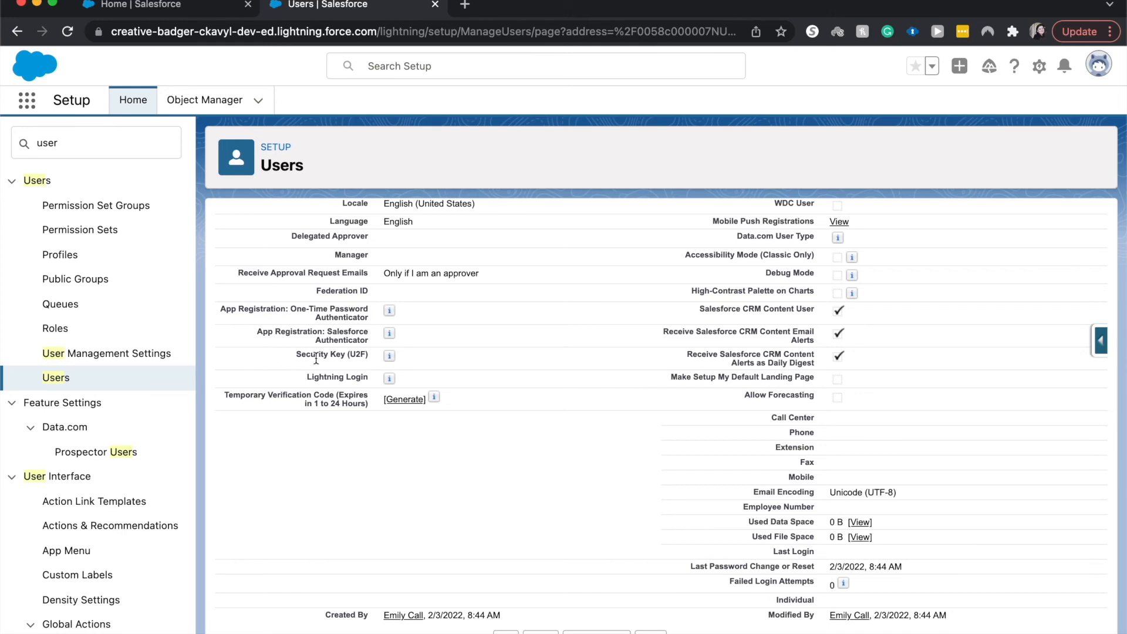
{"action": "mouse_move", "coordinate": [326, 367]}
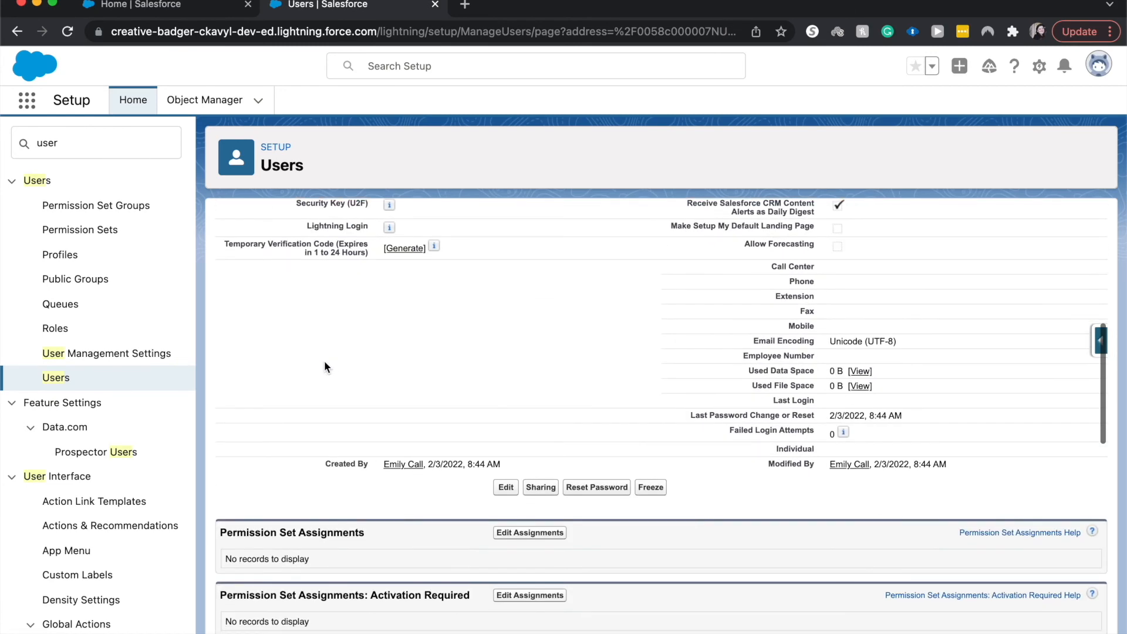
{"action": "scroll", "scroll_direction": "down", "scroll_amount": 3}
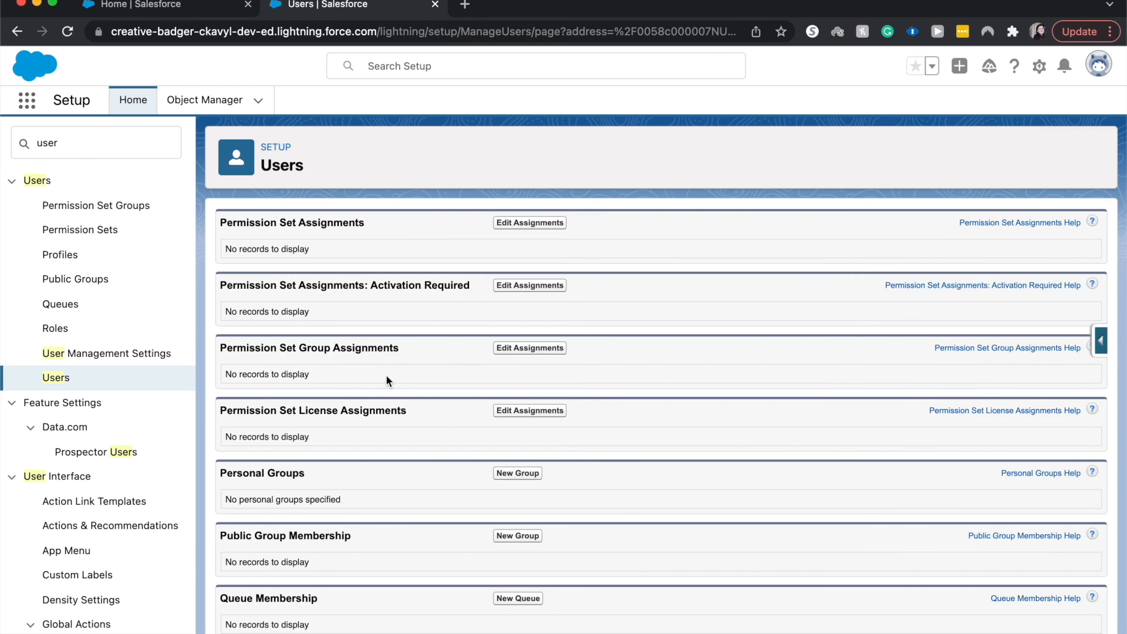
{"action": "scroll", "scroll_direction": "down", "scroll_amount": 3}
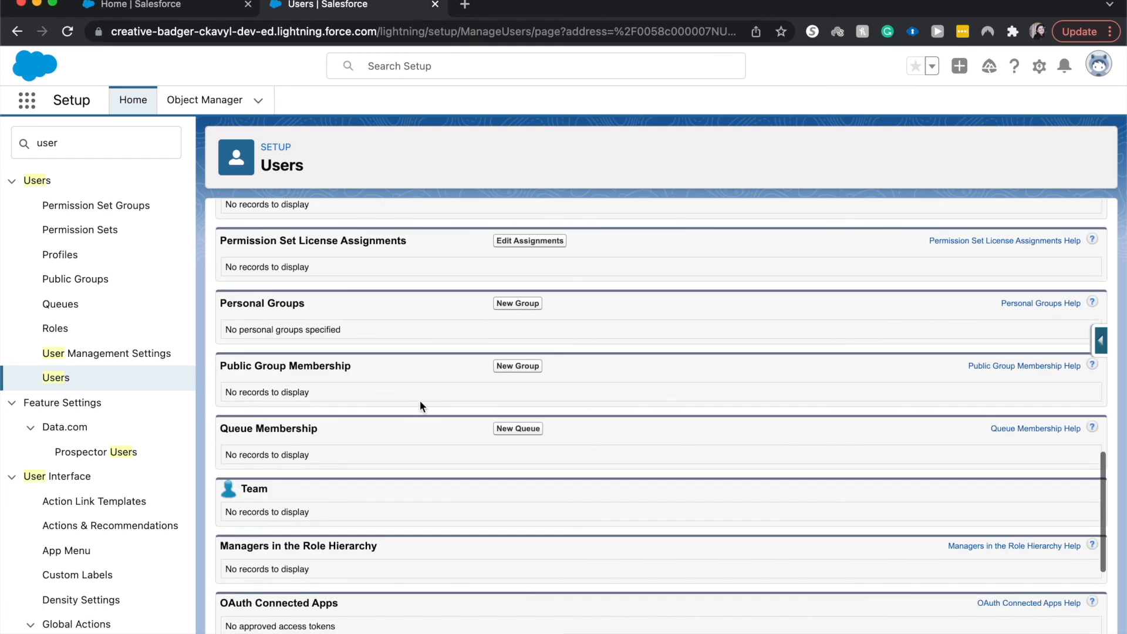
{"action": "scroll", "scroll_direction": "down", "scroll_amount": 3}
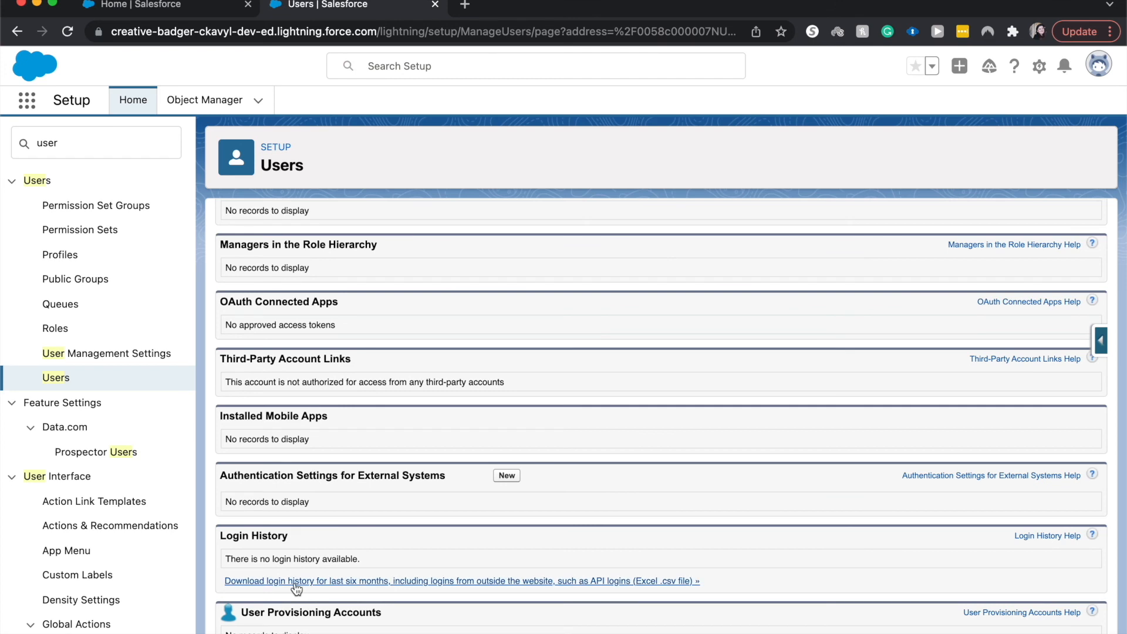
{"action": "mouse_move", "coordinate": [476, 577]}
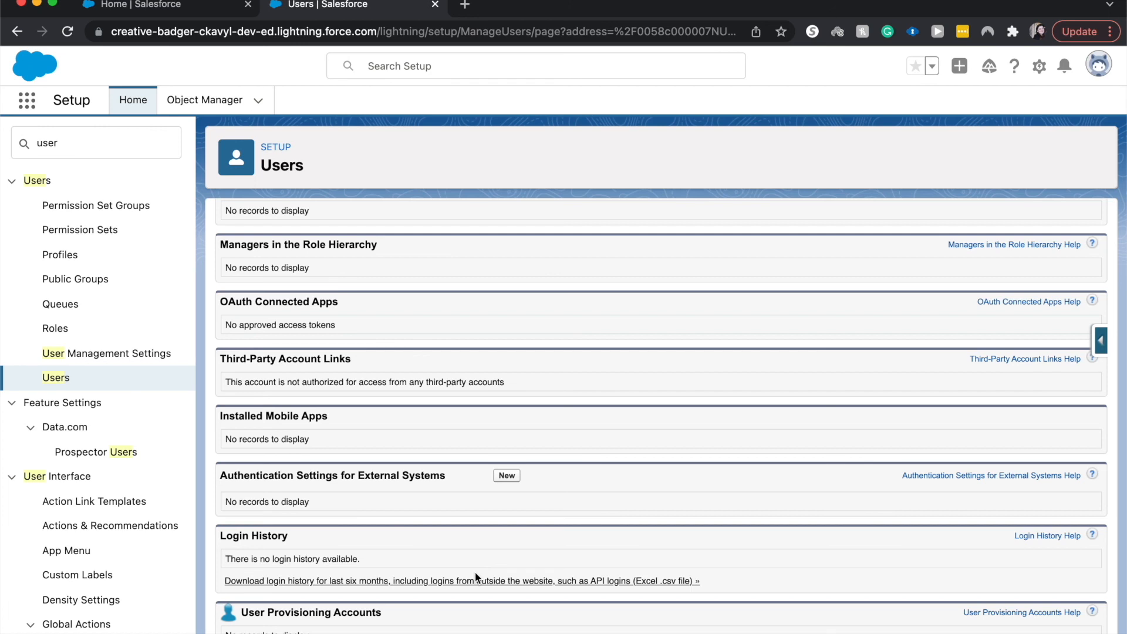
{"action": "mouse_move", "coordinate": [300, 562]}
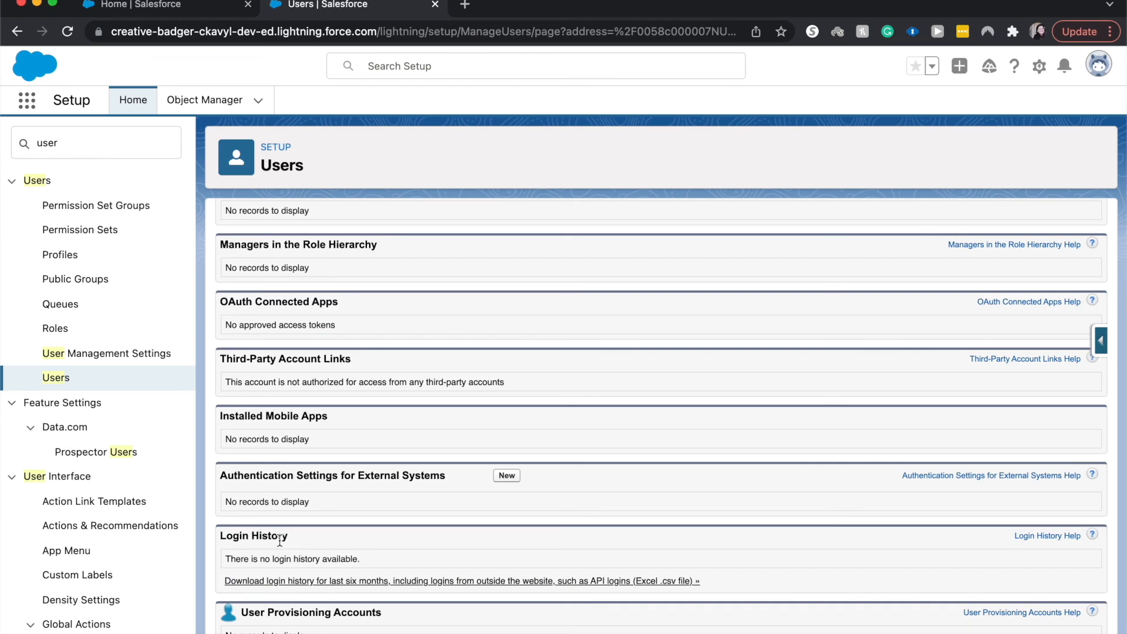
{"action": "mouse_move", "coordinate": [295, 522]}
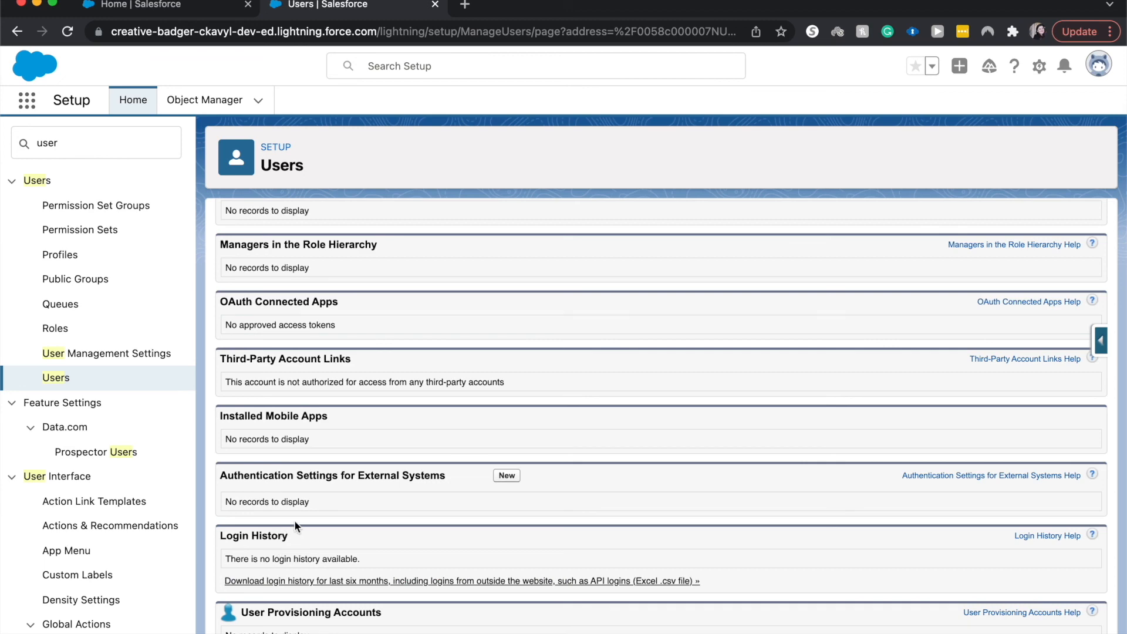
- Return to the top of Jane Doe's User Detail page showing role, license and profile
{"action": "scroll", "scroll_direction": "down", "scroll_amount": 3}
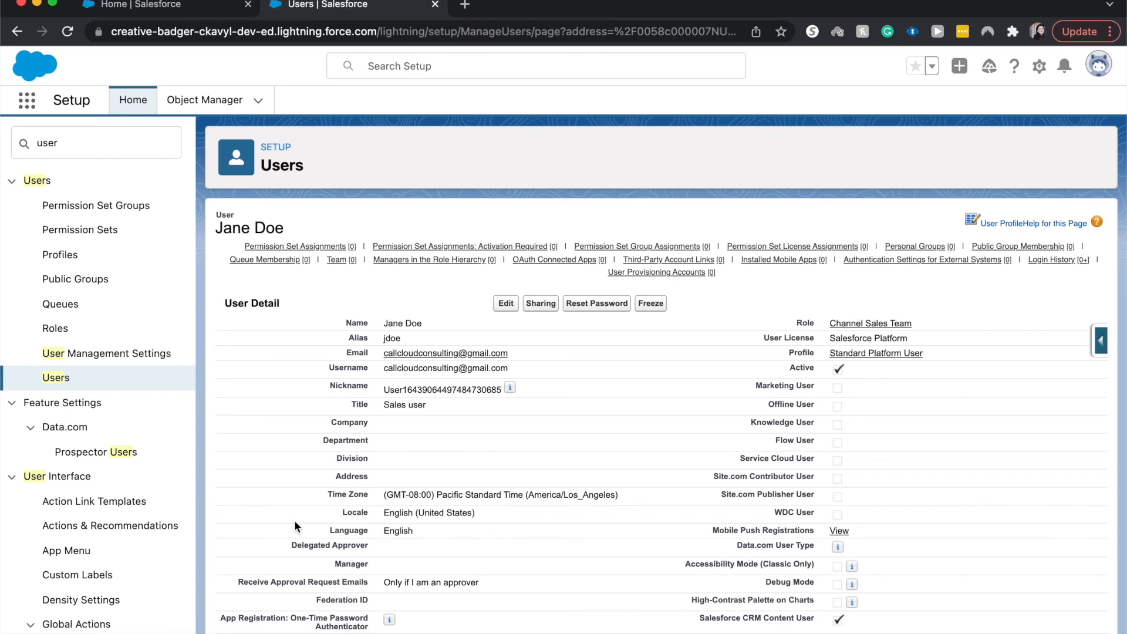
{"action": "mouse_move", "coordinate": [320, 512]}
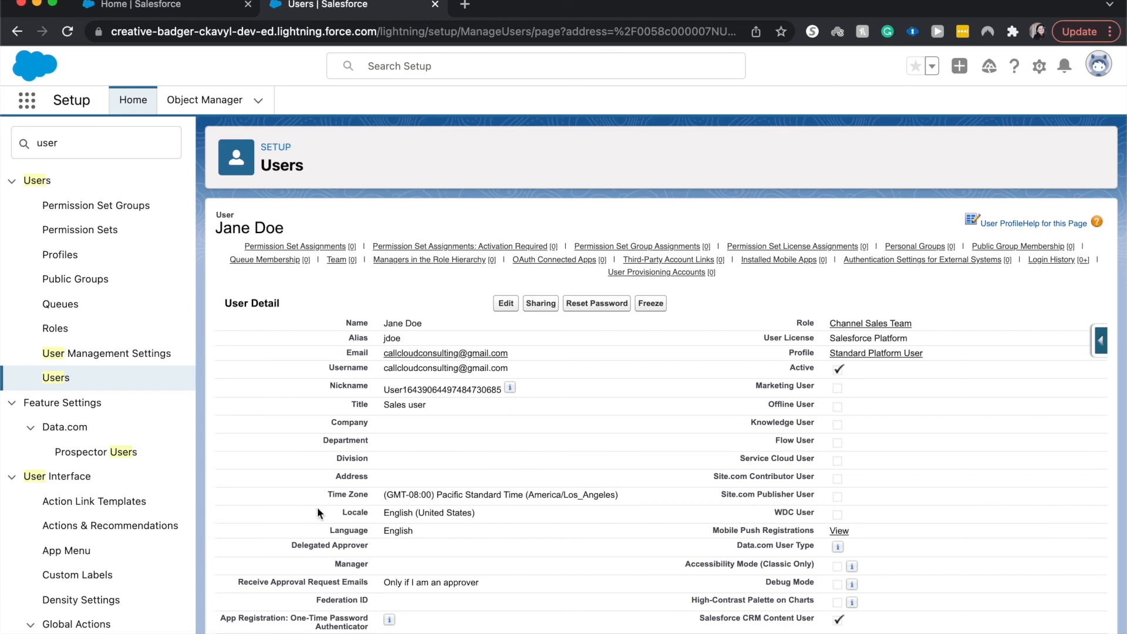